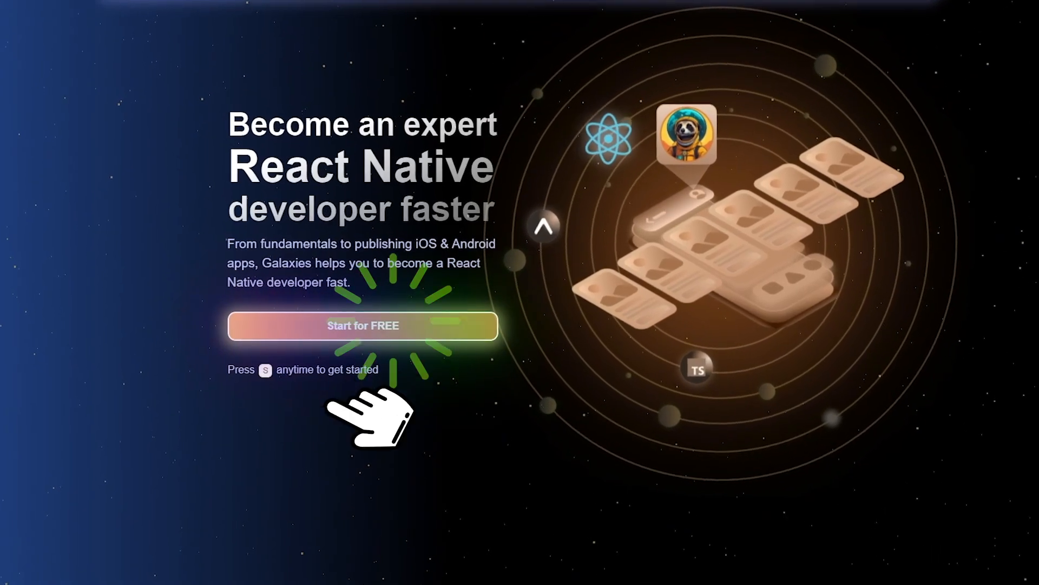
Switch from the Galaxies.dev landing page to the React Native DevTools Welcome tab.
{"action": "left_click", "coordinate": [361, 324]}
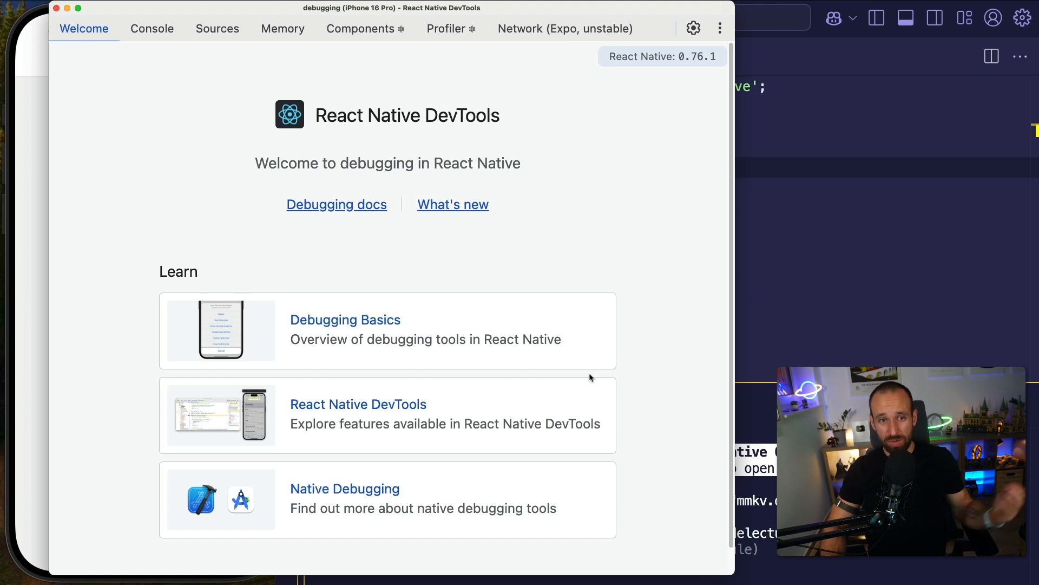
Expand the logged todo object 'delectus aut autem' in the Console to view its properties.
{"action": "left_click", "coordinate": [151, 29]}
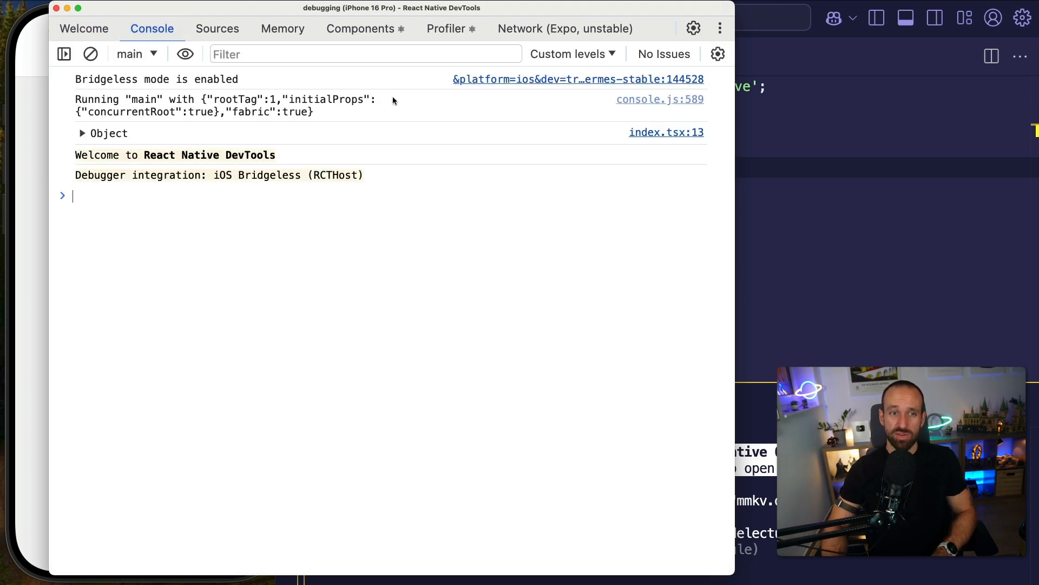
{"action": "left_click", "coordinate": [82, 133]}
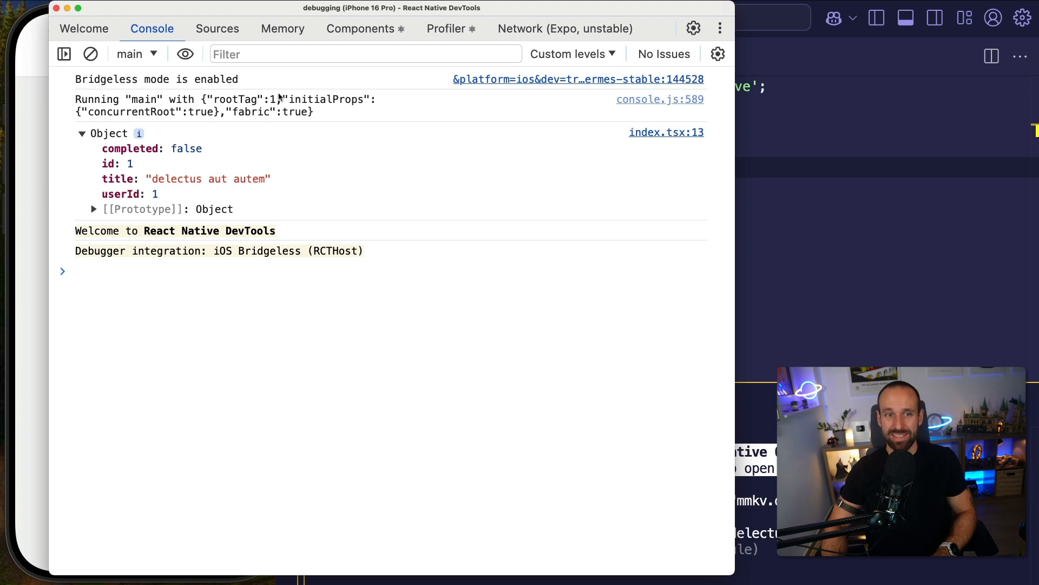
{"action": "left_click", "coordinate": [90, 54]}
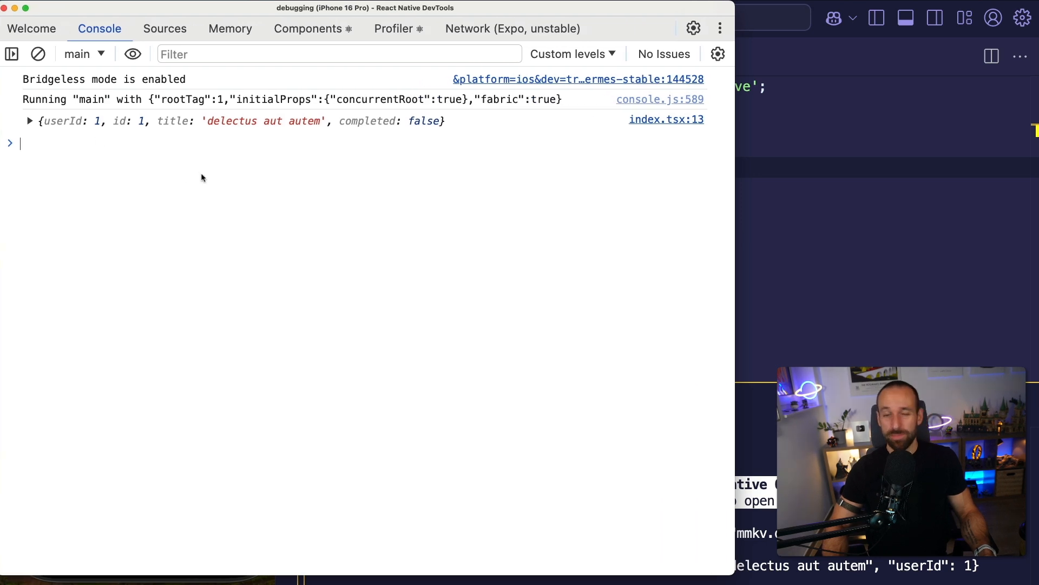
{"action": "left_click", "coordinate": [164, 29]}
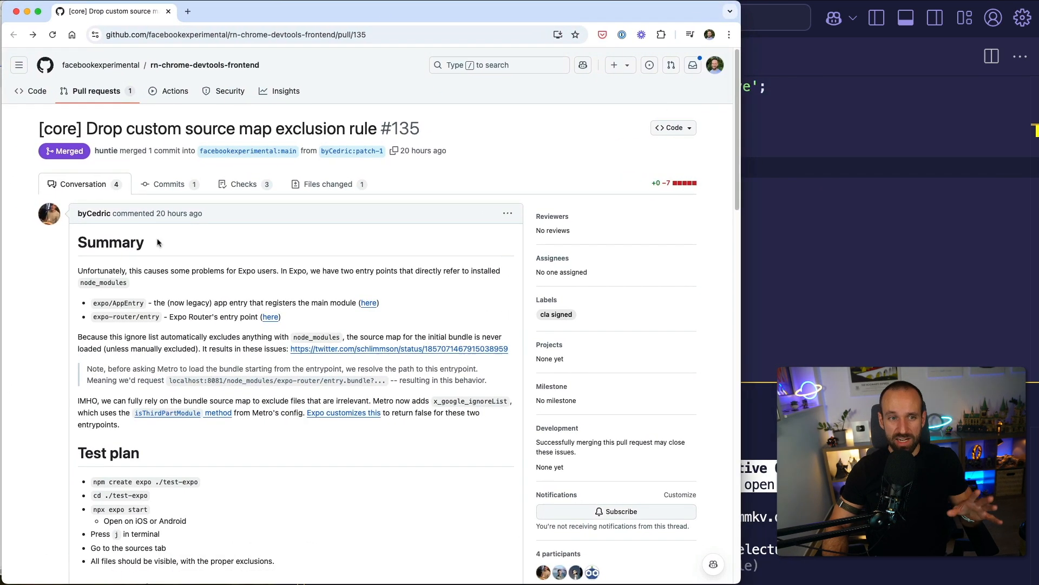
{"action": "mouse_move", "coordinate": [201, 108]}
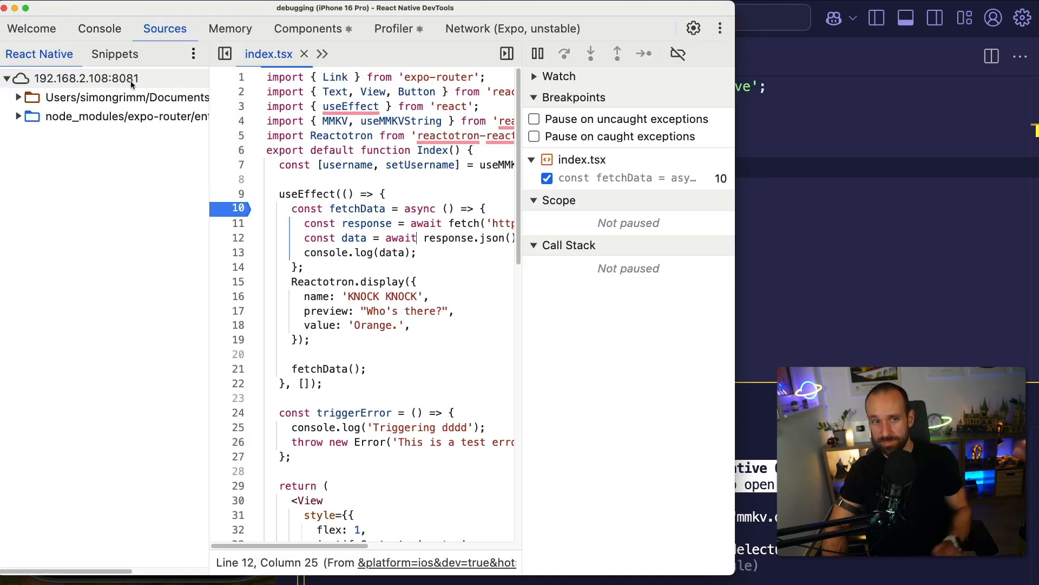
Locate the Contacts link's Text component in the Components tree and edit its children prop to HELLO.
{"action": "left_click", "coordinate": [229, 28]}
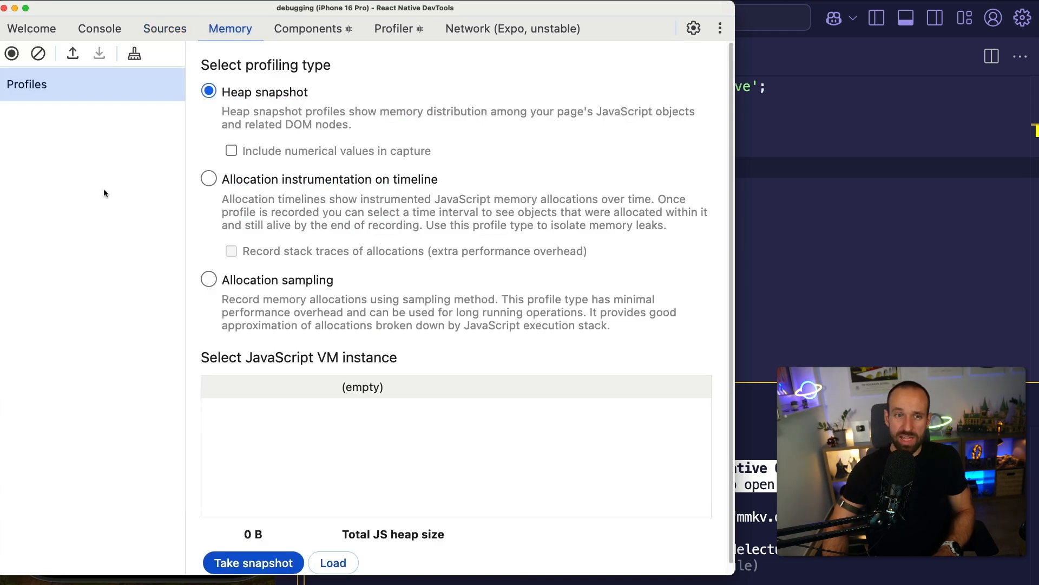
{"action": "left_click", "coordinate": [305, 28]}
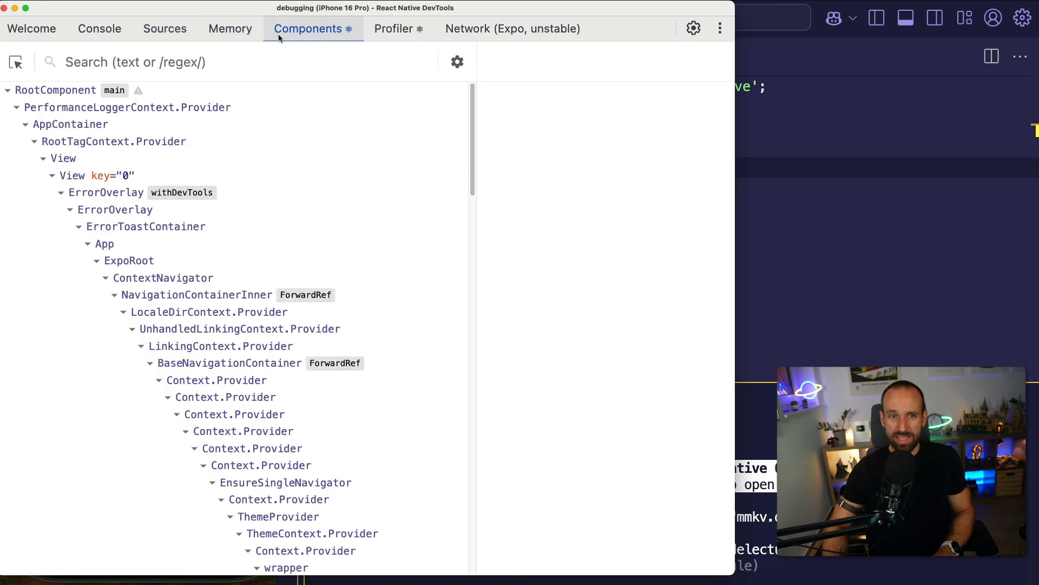
{"action": "scroll", "scroll_direction": "down", "scroll_amount": 3}
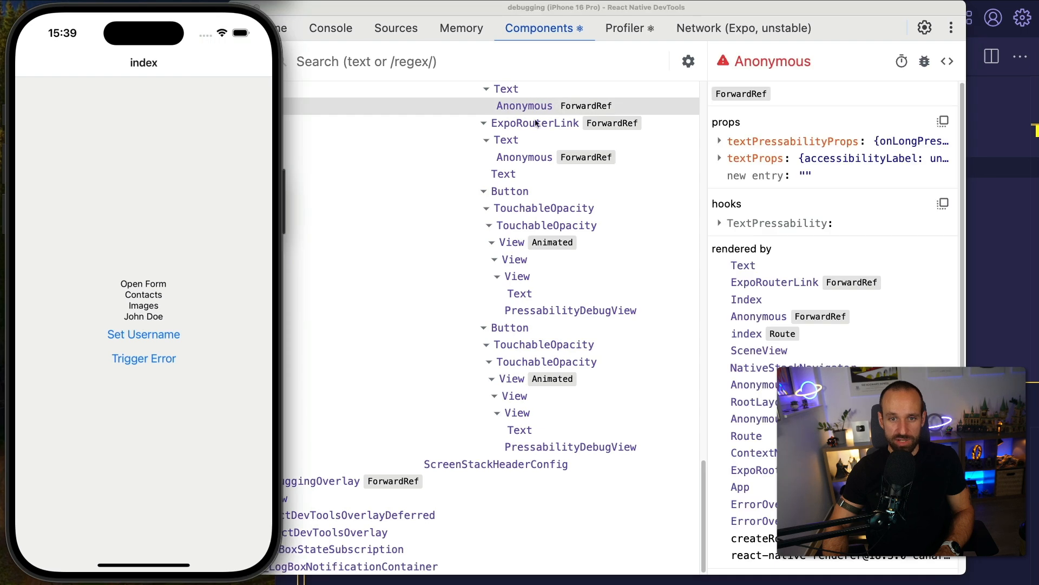
{"action": "left_click", "coordinate": [525, 107]}
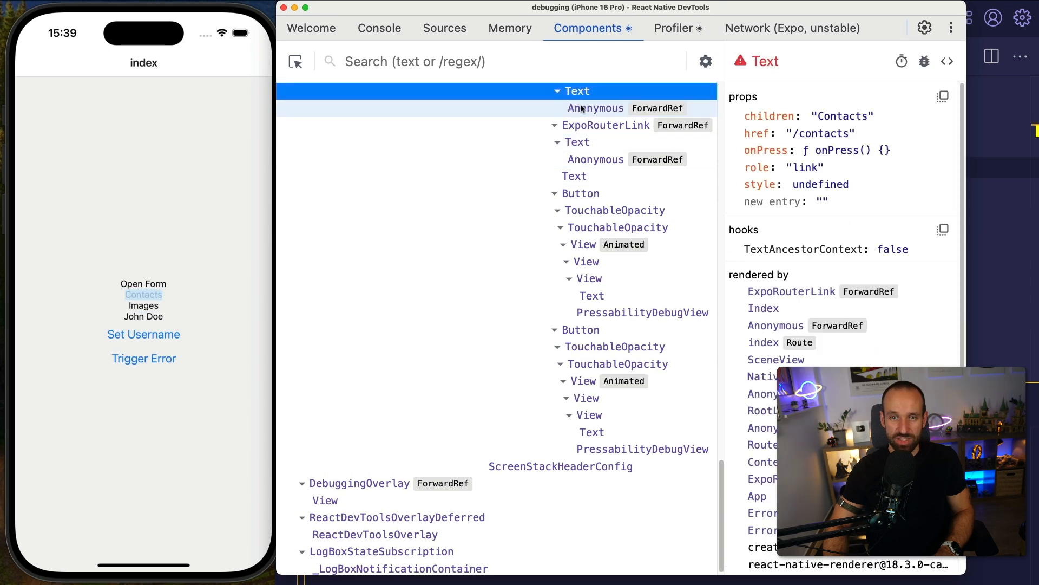
{"action": "left_click", "coordinate": [596, 107]}
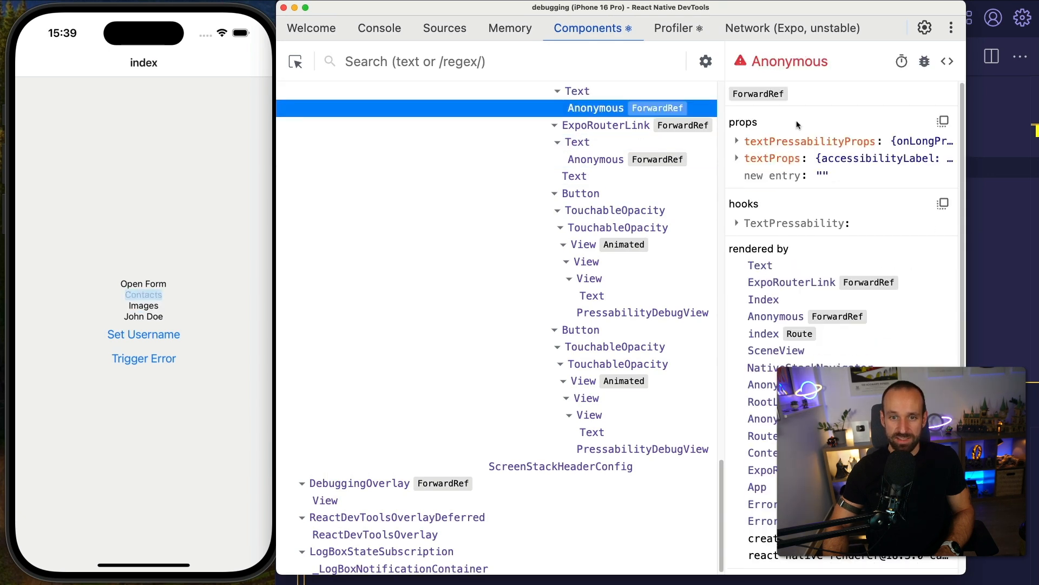
{"action": "left_click", "coordinate": [577, 91]}
{"action": "type", "text": "\"HELLO\""}
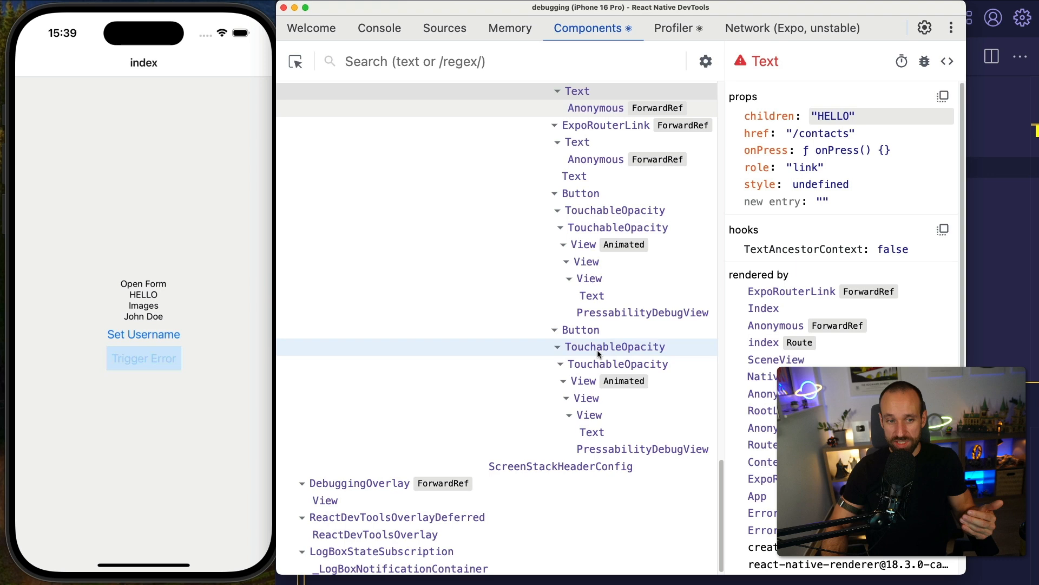
Inspect the TouchableOpacity behind Set Username before moving to the Profiler.
{"action": "left_click", "coordinate": [615, 347]}
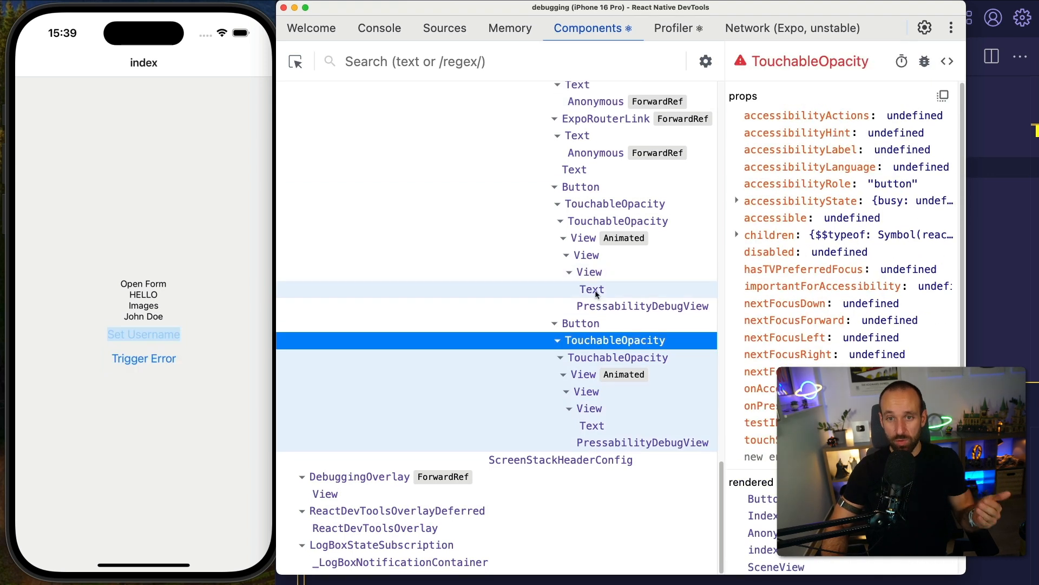
{"action": "left_click", "coordinate": [676, 28]}
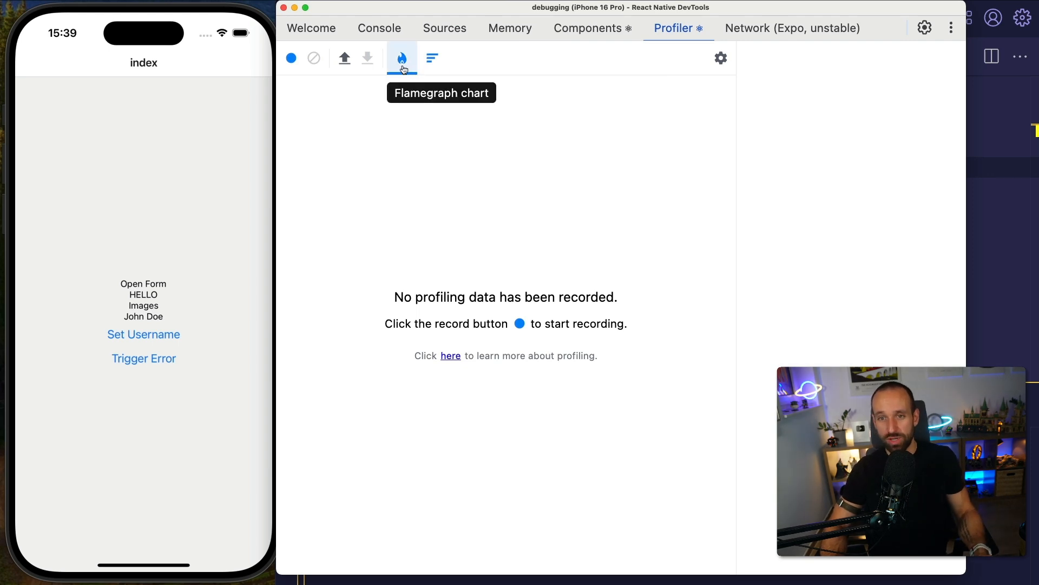
Show the Network panel and view the JSON response preview of request 1.
{"action": "left_click", "coordinate": [793, 28]}
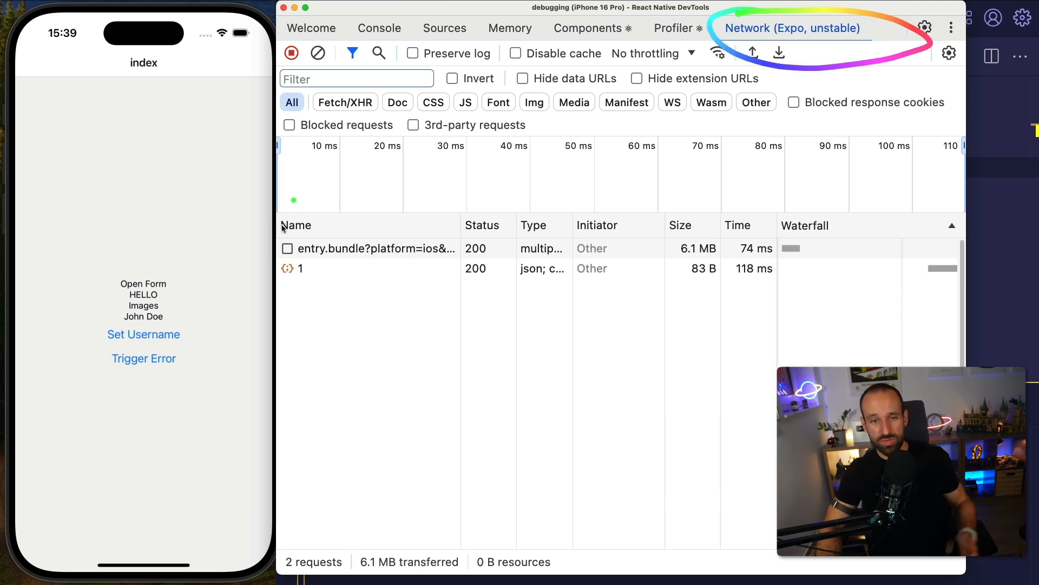
{"action": "left_click", "coordinate": [296, 268]}
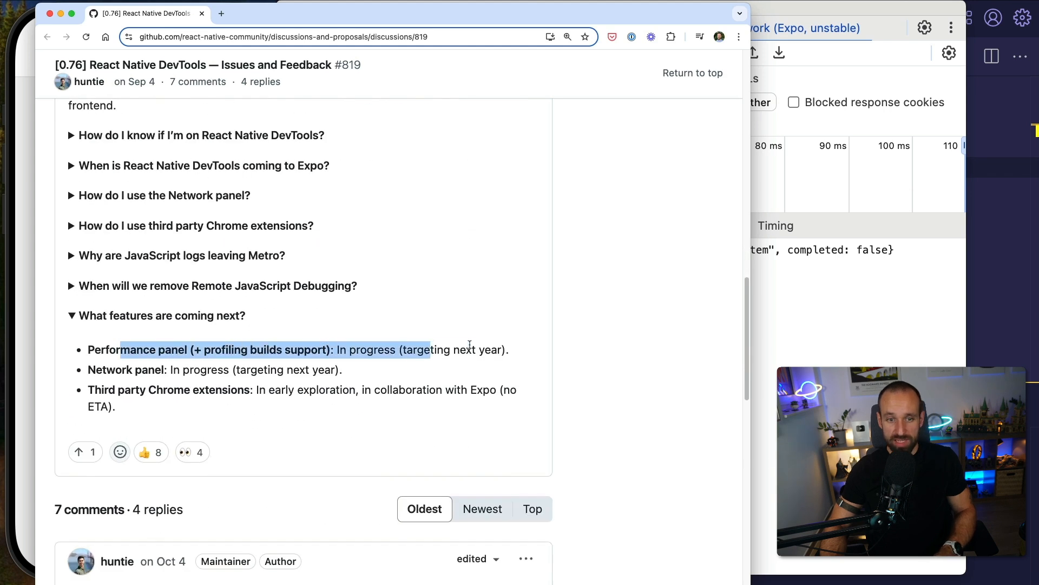
Highlight the Performance panel line in the upcoming-features list of discussion #819.
{"action": "left_click_drag", "start_coordinate": [430, 350], "coordinate": [509, 350]}
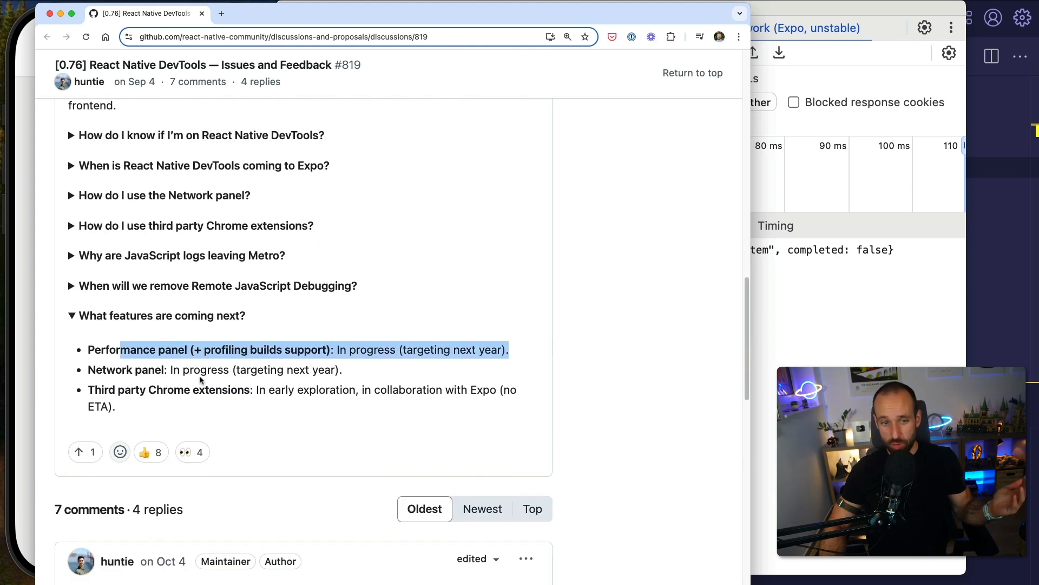
{"action": "left_click", "coordinate": [715, 246]}
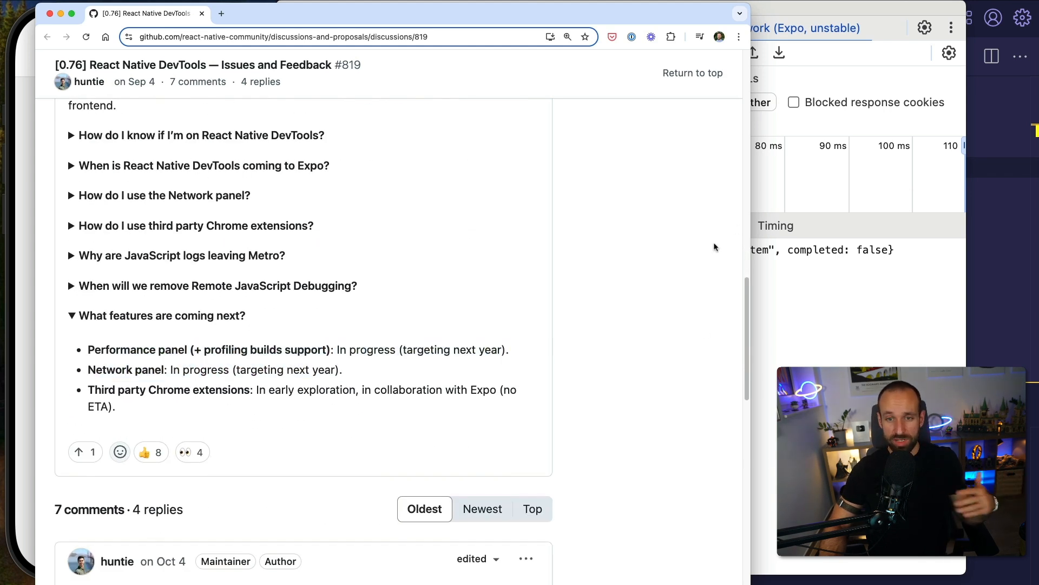
{"action": "mouse_move", "coordinate": [135, 411]}
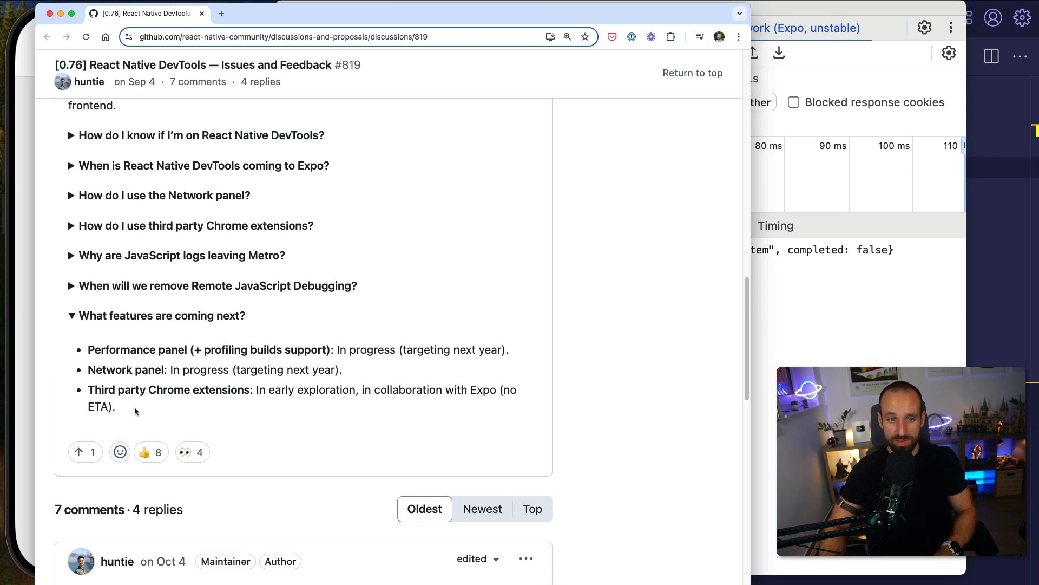
{"action": "mouse_move", "coordinate": [287, 442]}
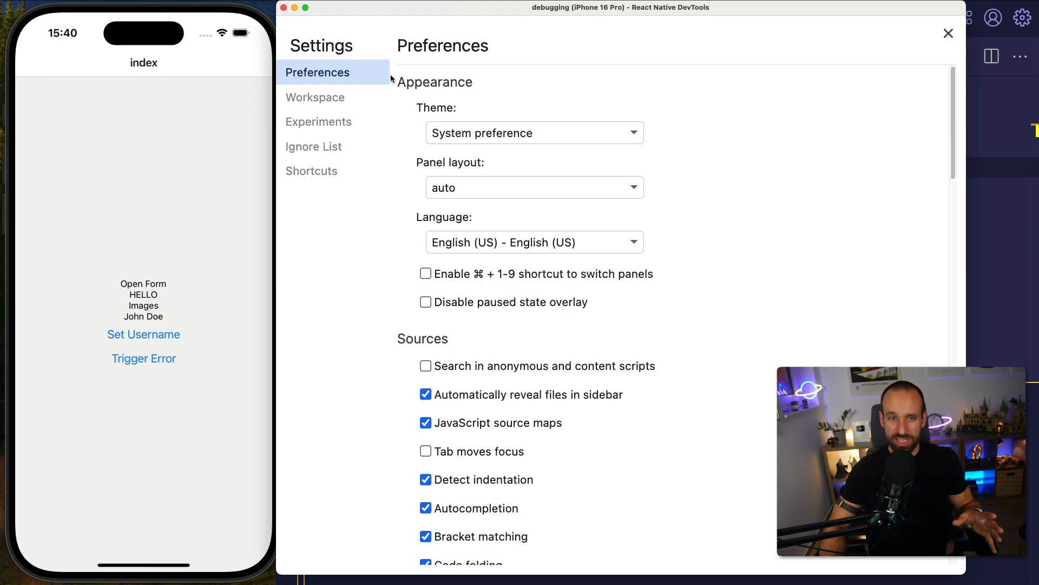
Review the Experiments toggles, including React Native heap profiler and native UI, then close Settings.
{"action": "left_click", "coordinate": [319, 121]}
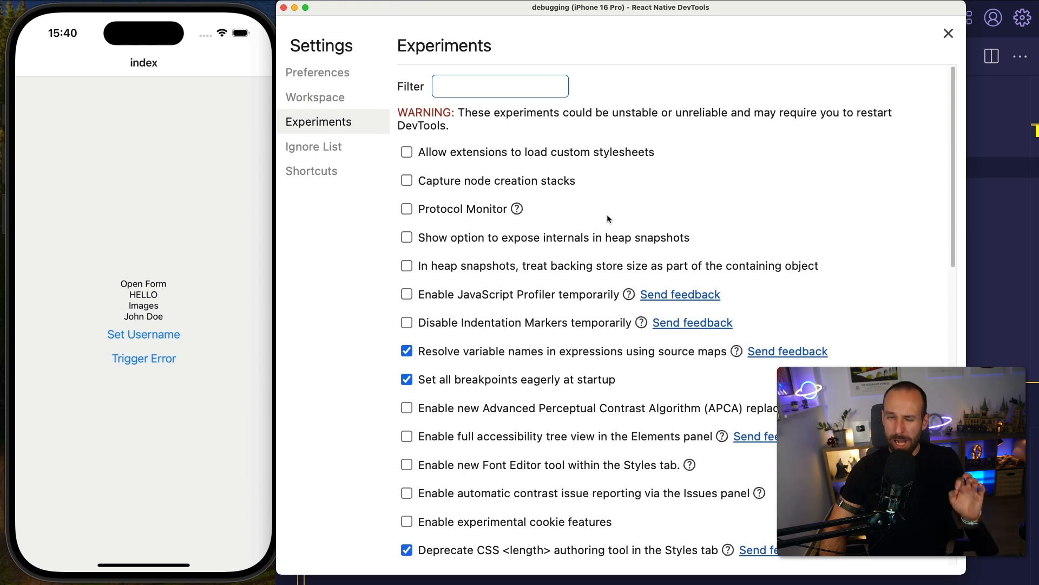
{"action": "scroll", "scroll_direction": "down", "scroll_amount": 3}
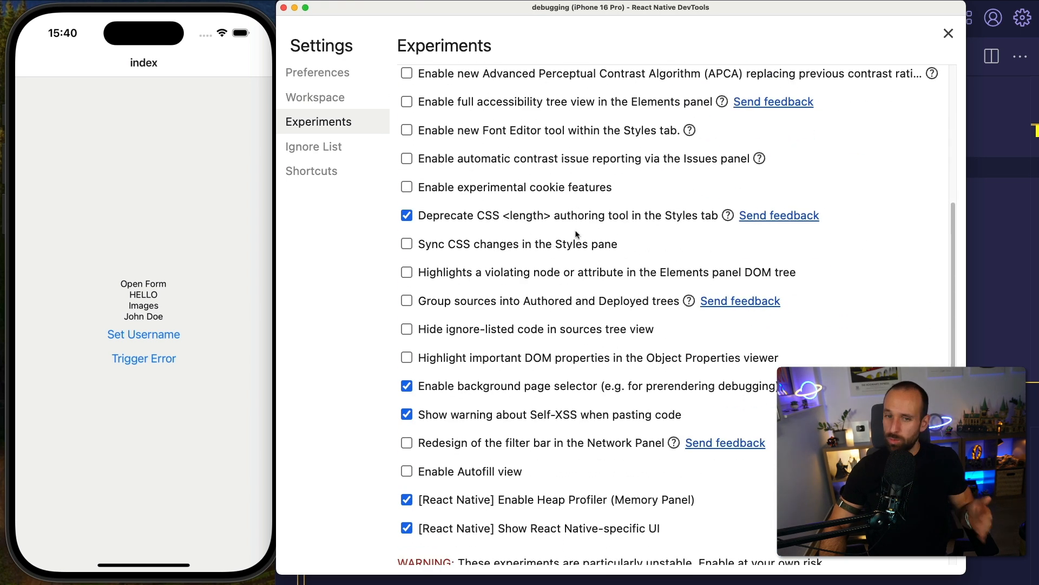
{"action": "scroll", "scroll_direction": "down", "scroll_amount": 3}
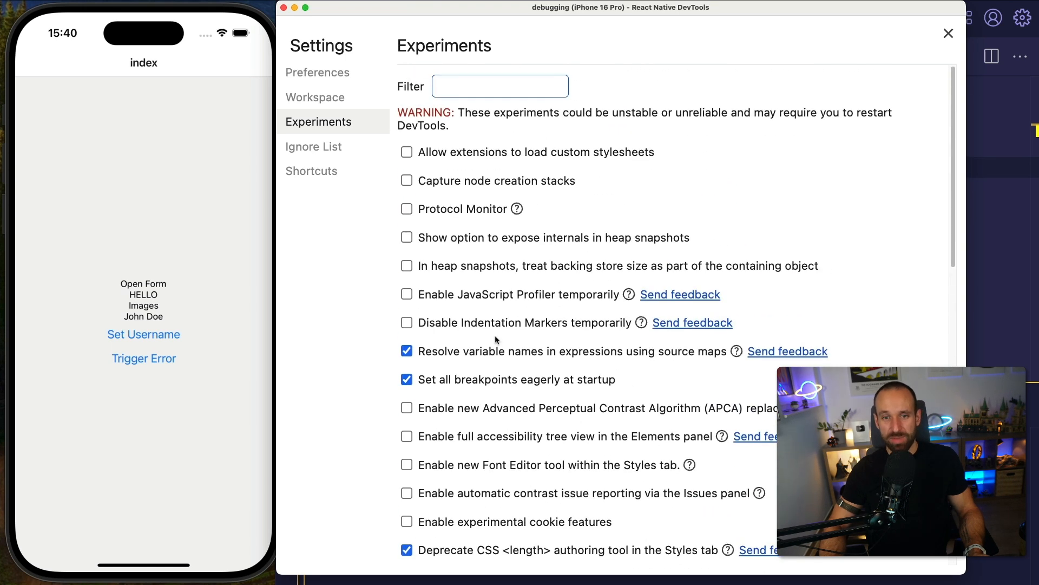
{"action": "mouse_move", "coordinate": [676, 67]}
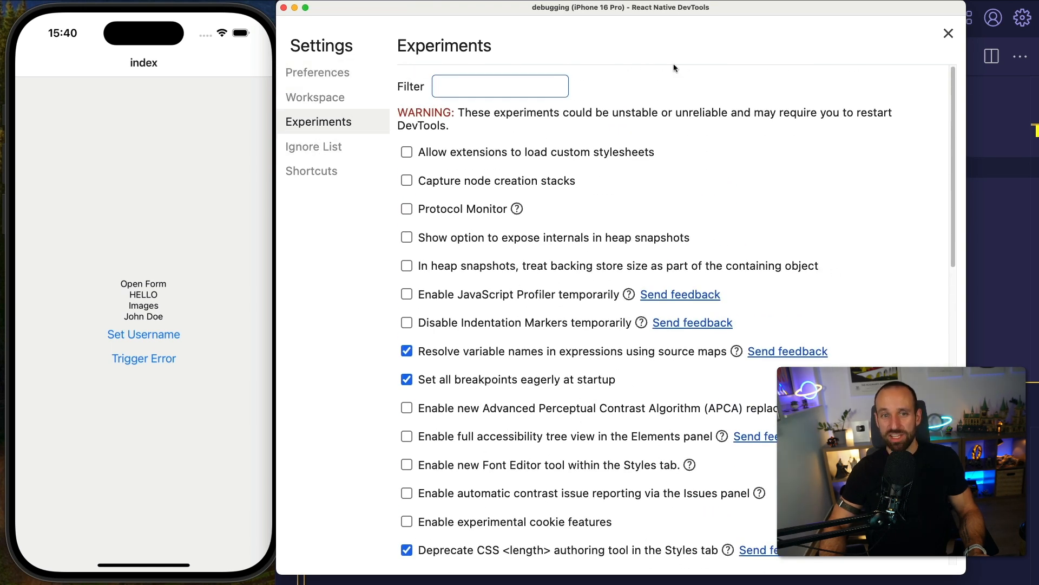
{"action": "left_click", "coordinate": [947, 32]}
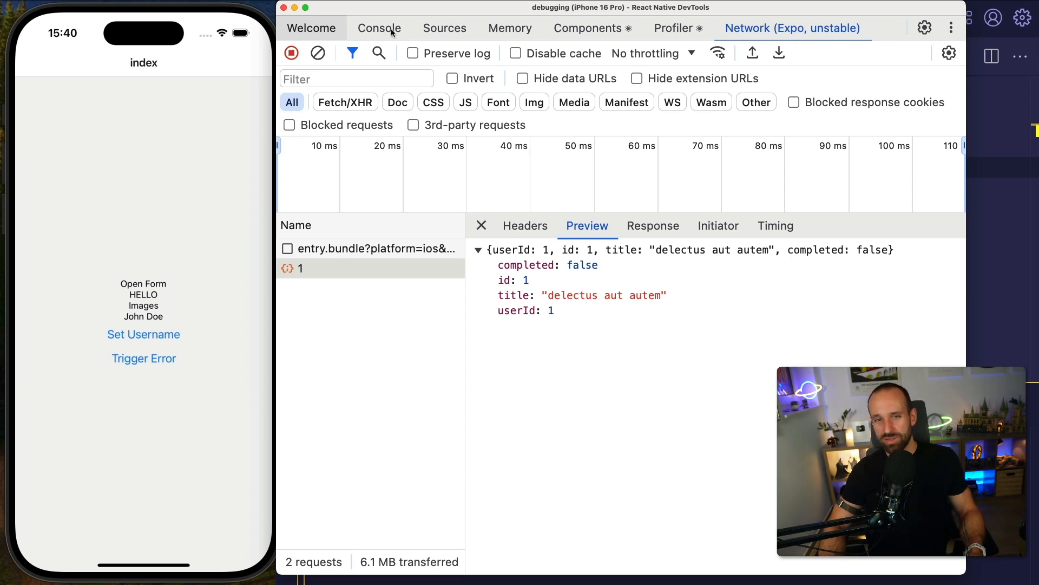
Return to the Console log of the fetched object, then view the app's source files.
{"action": "left_click", "coordinate": [379, 28]}
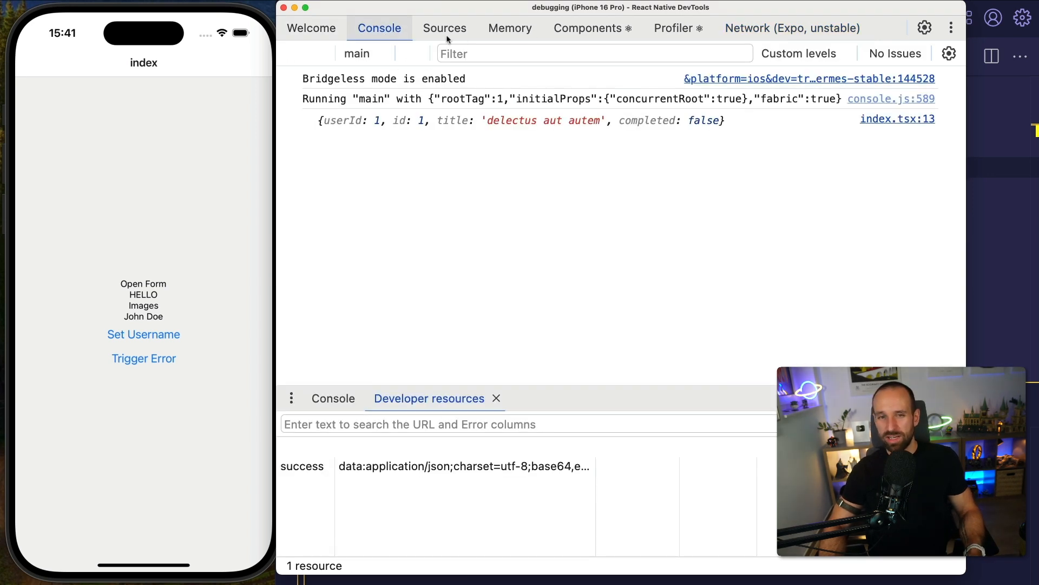
{"action": "left_click", "coordinate": [444, 28]}
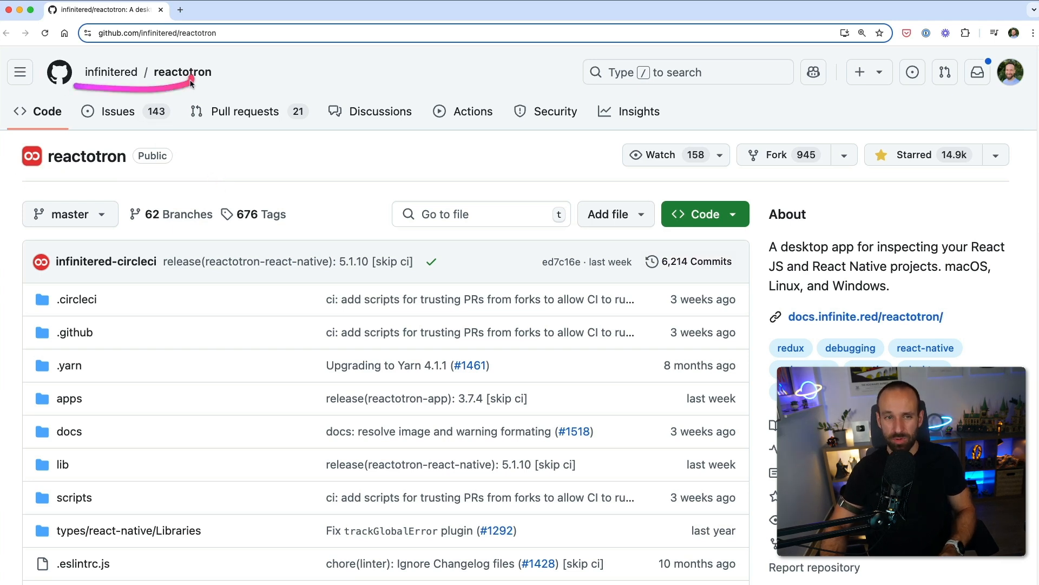
Scroll the Reactotron README to its features/plugins list and highlight an entry.
{"action": "scroll", "scroll_direction": "down", "scroll_amount": 3}
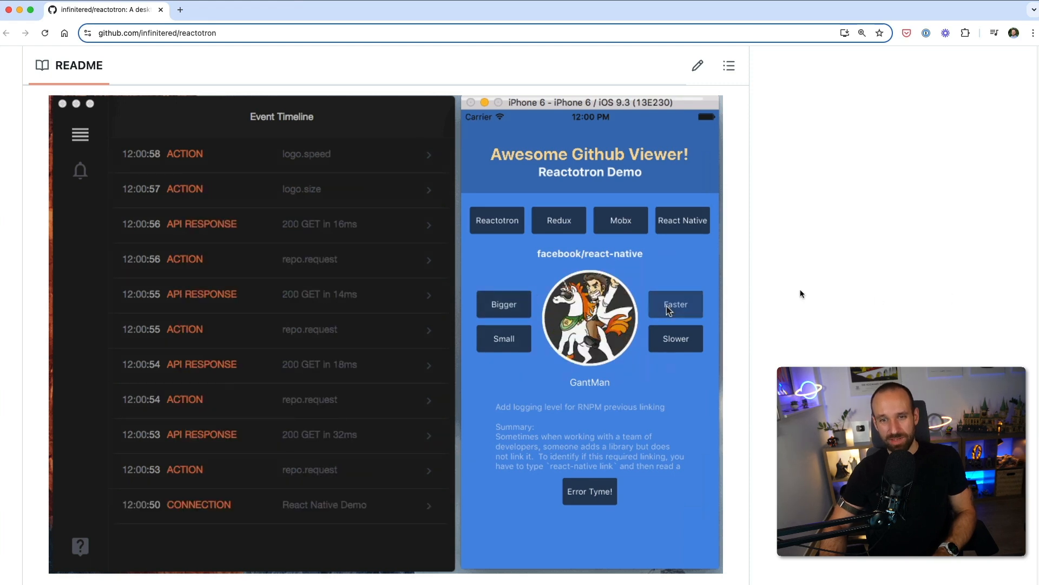
{"action": "scroll", "scroll_direction": "down", "scroll_amount": 3}
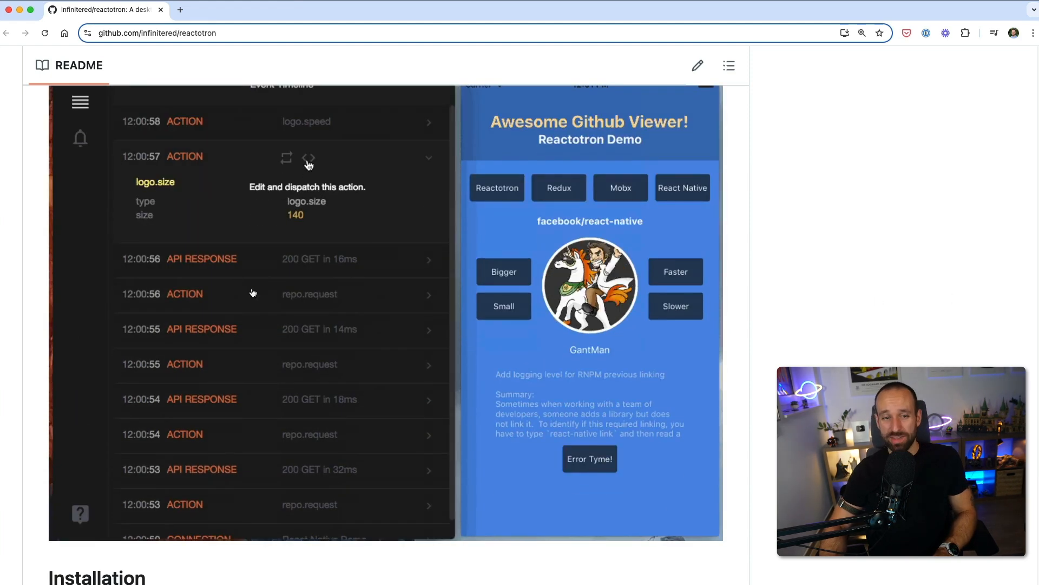
{"action": "scroll", "scroll_direction": "down", "scroll_amount": 3}
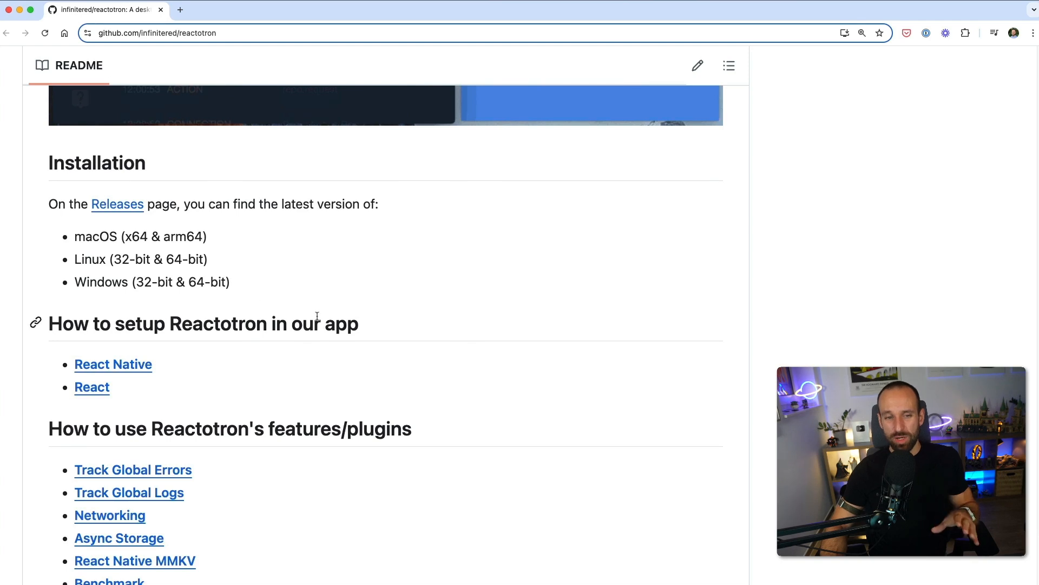
{"action": "scroll", "scroll_direction": "up", "scroll_amount": 3}
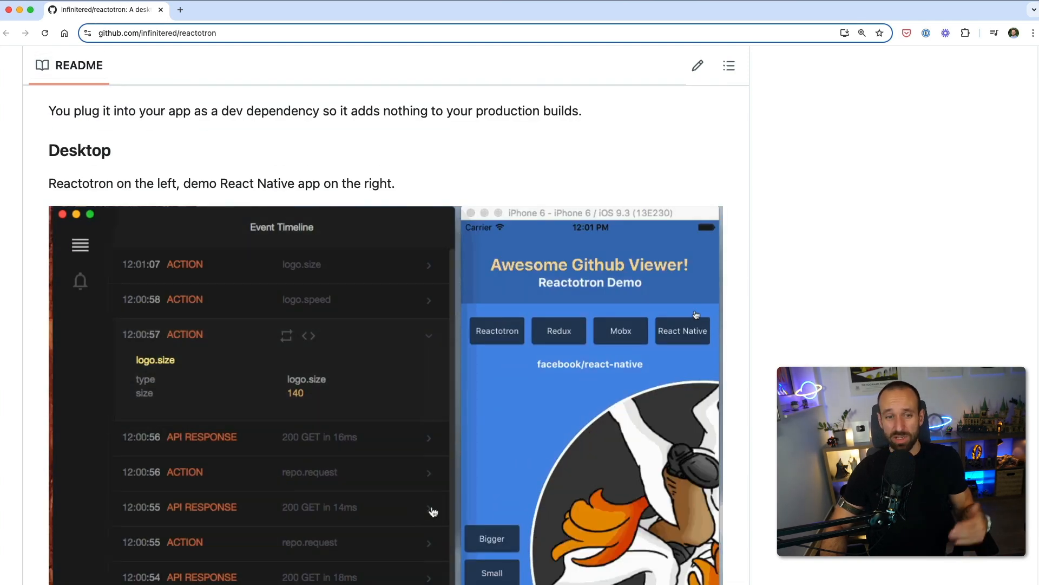
{"action": "scroll", "scroll_direction": "down", "scroll_amount": 3}
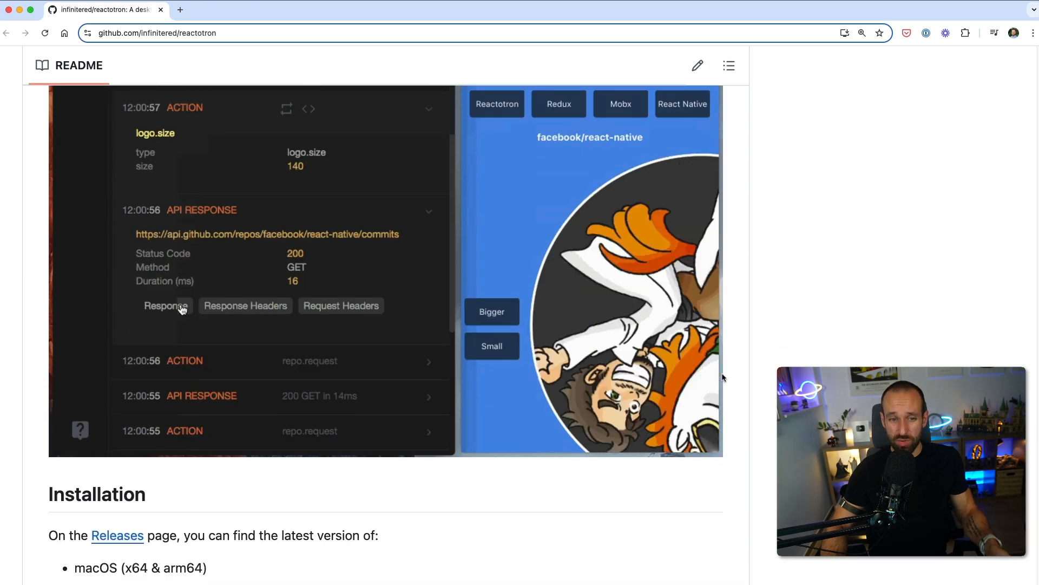
{"action": "scroll", "scroll_direction": "down", "scroll_amount": 3}
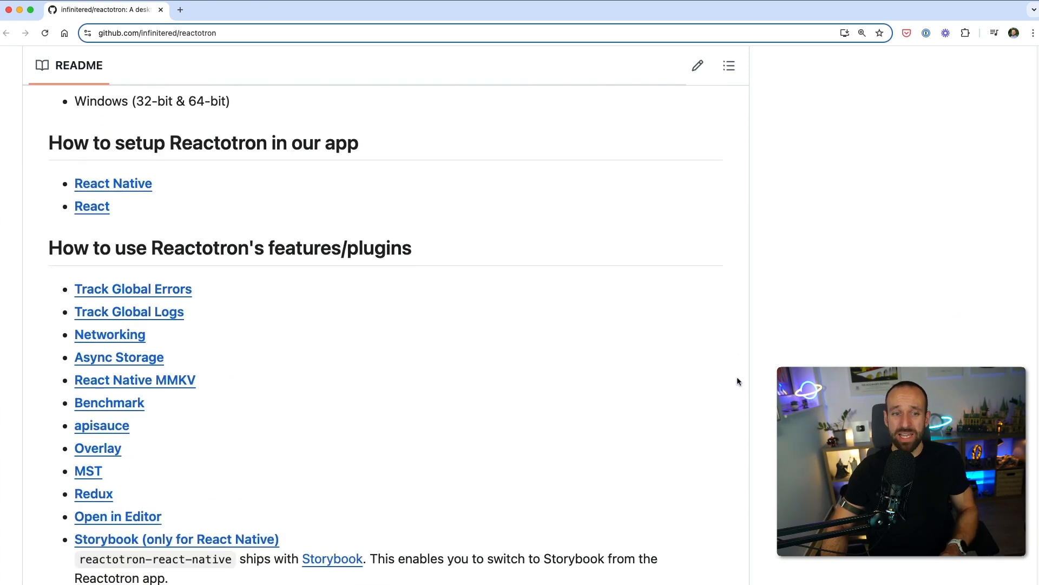
{"action": "scroll", "scroll_direction": "down", "scroll_amount": 3}
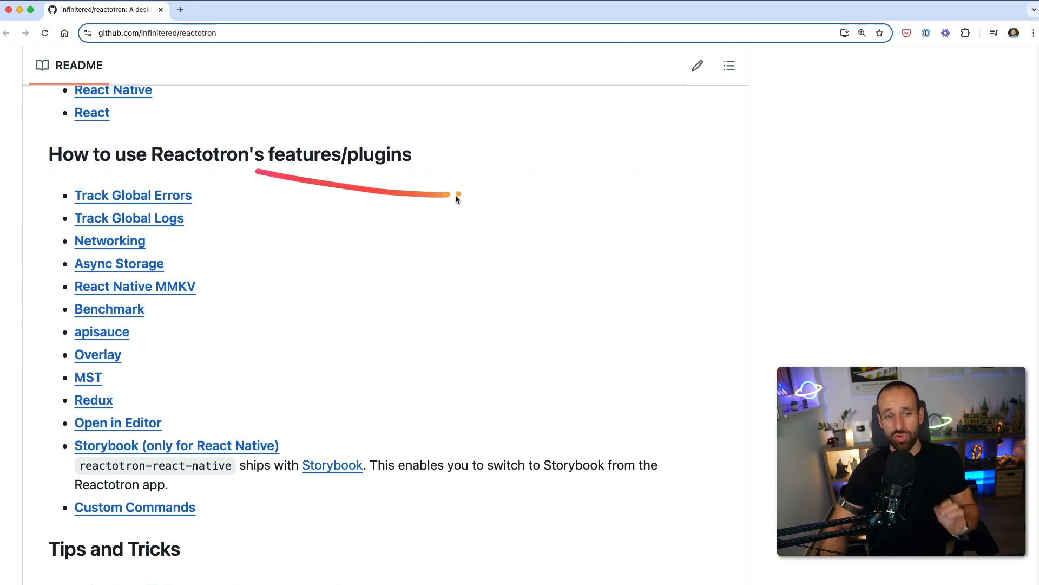
{"action": "mouse_move", "coordinate": [223, 270]}
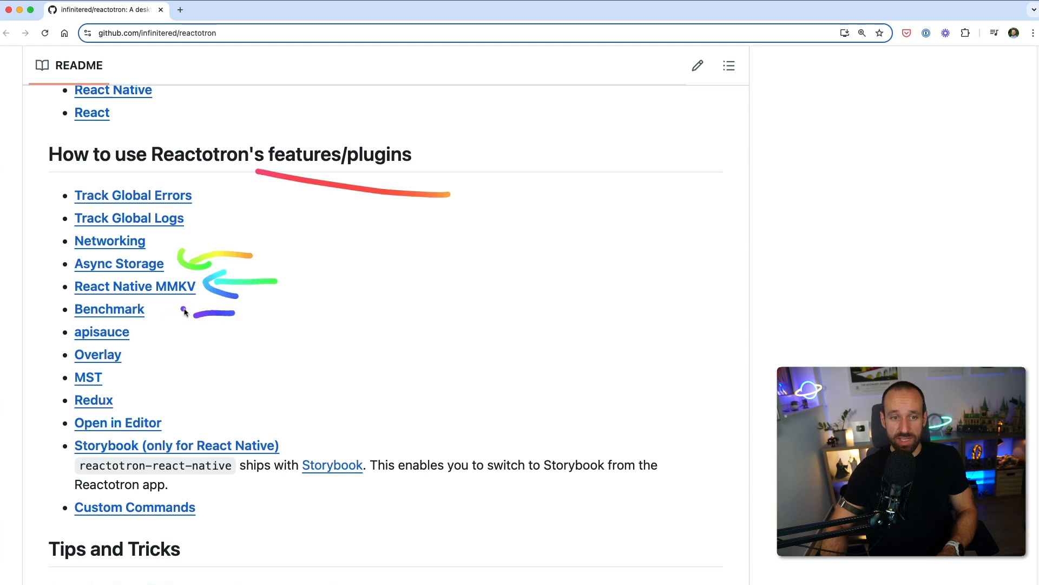
{"action": "left_click_drag", "start_coordinate": [122, 403], "coordinate": [238, 402]}
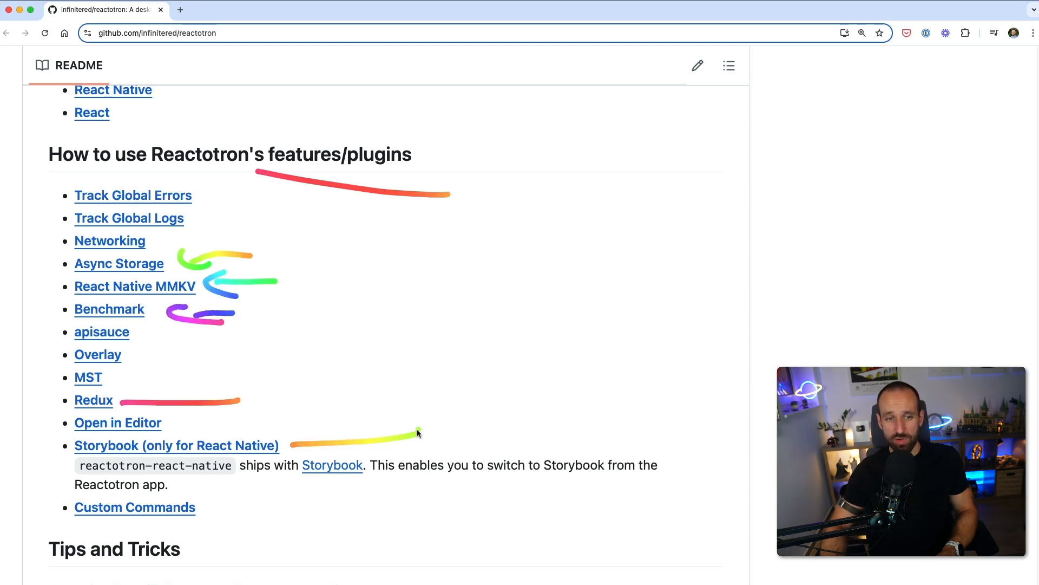
{"action": "mouse_move", "coordinate": [209, 508]}
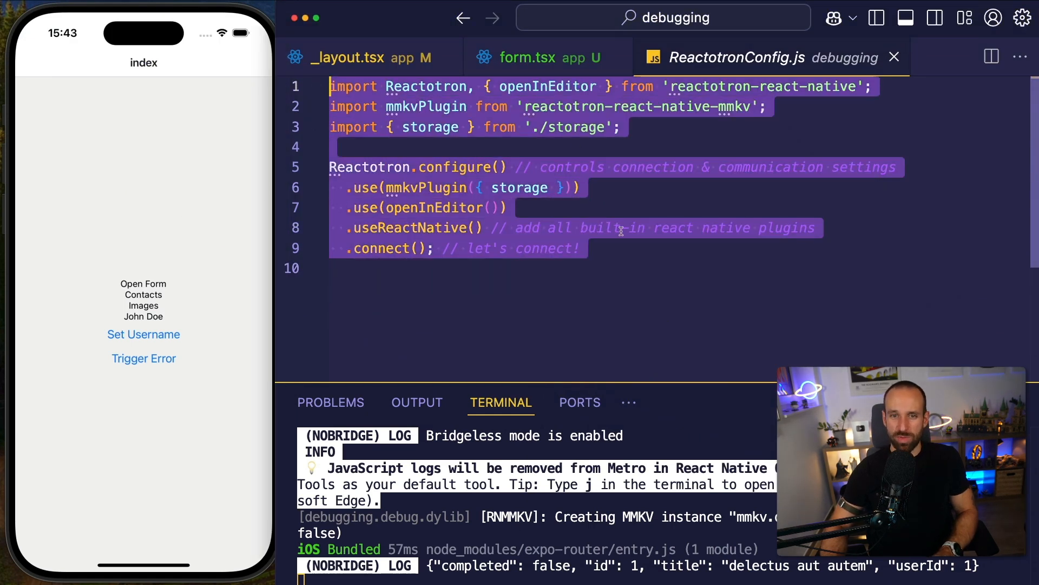
{"action": "mouse_move", "coordinate": [397, 64]}
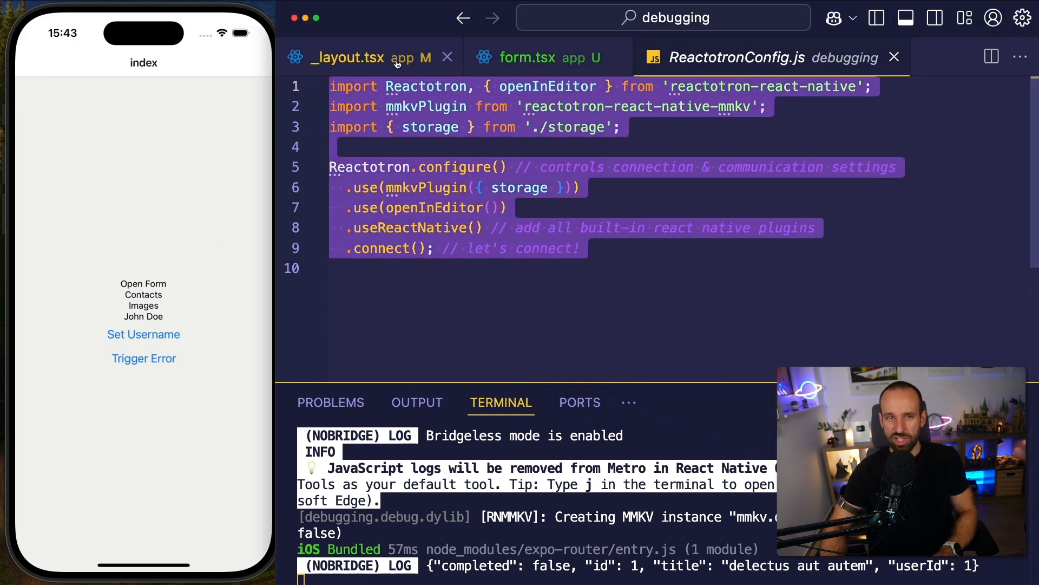
View _layout.tsx, check Reactotron's timeline of MMKV writes and Knock Knock log, return to VS Code.
{"action": "left_click", "coordinate": [348, 57]}
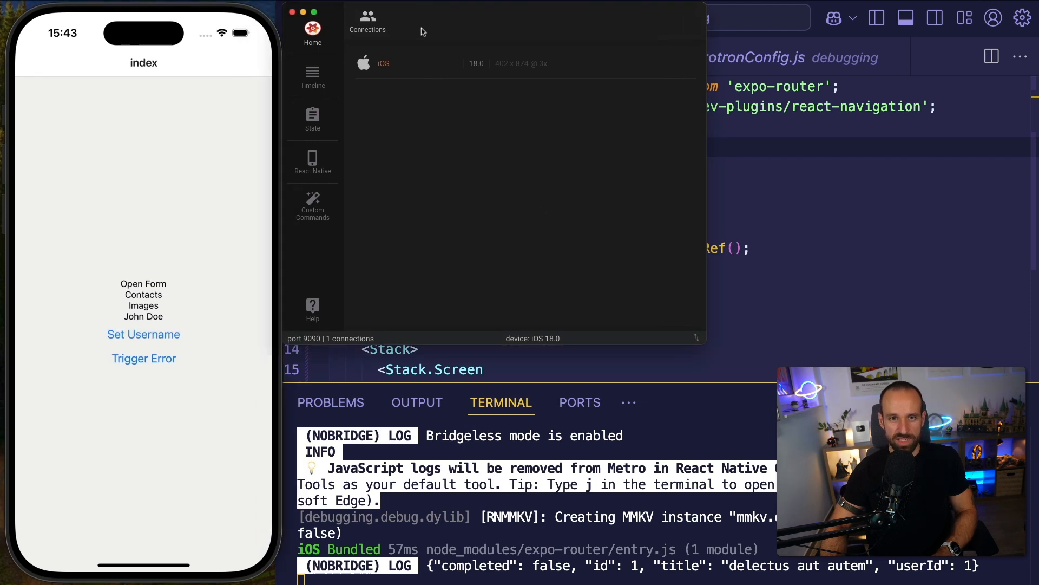
{"action": "left_click", "coordinate": [312, 76]}
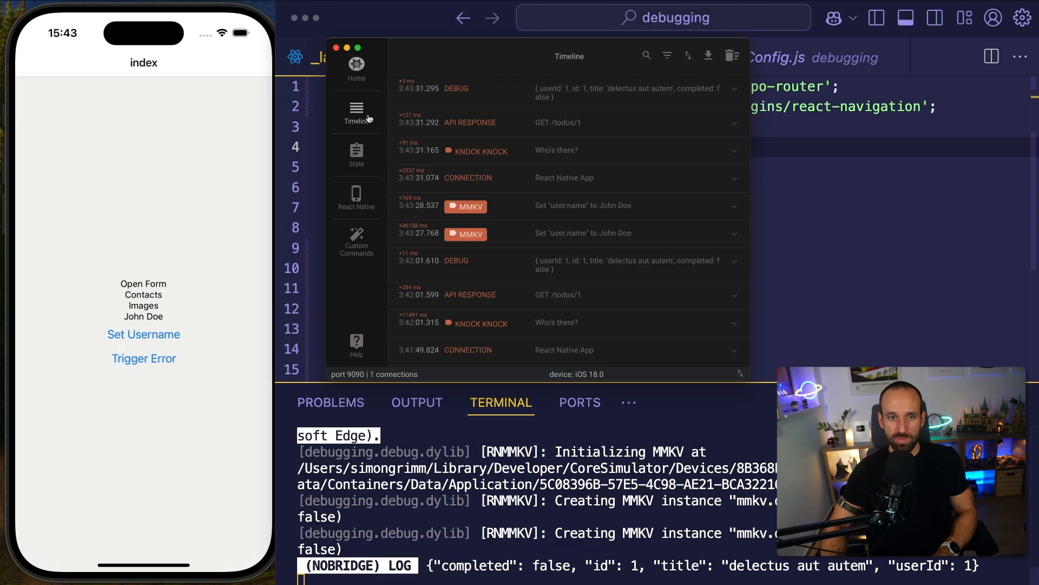
{"action": "mouse_move", "coordinate": [751, 381]}
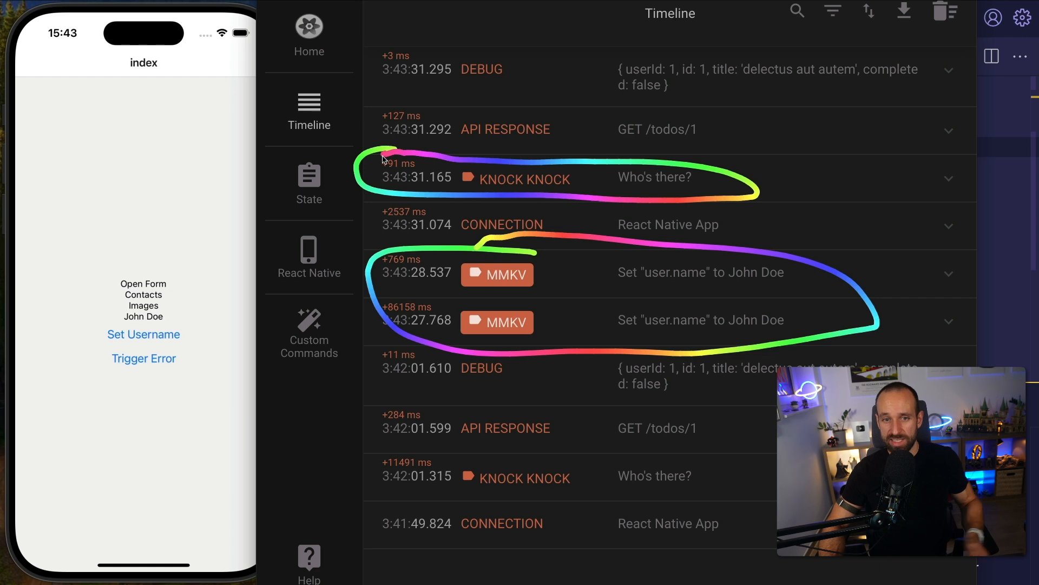
{"action": "mouse_move", "coordinate": [903, 158]}
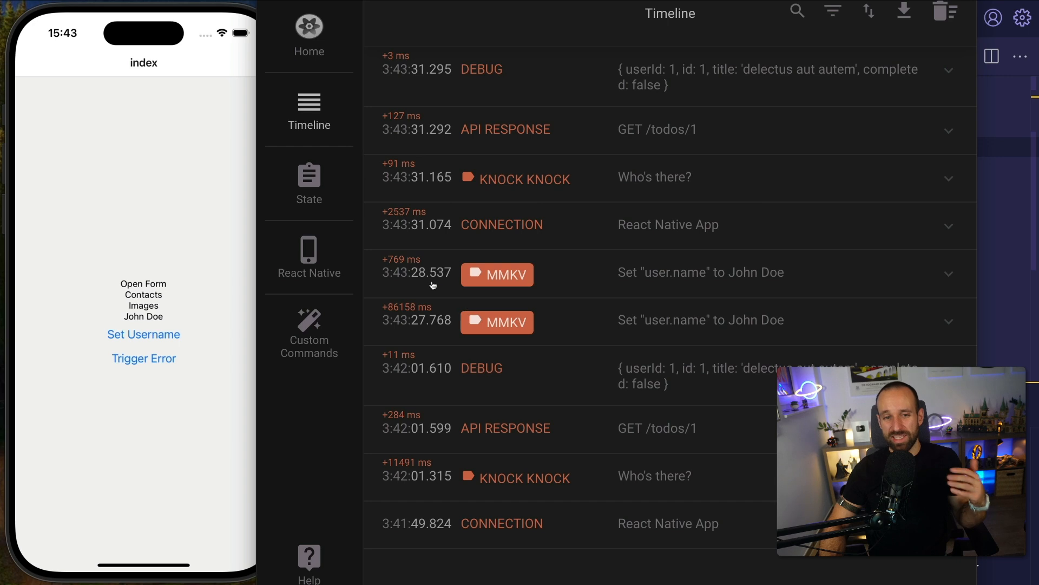
{"action": "left_click", "coordinate": [310, 333]}
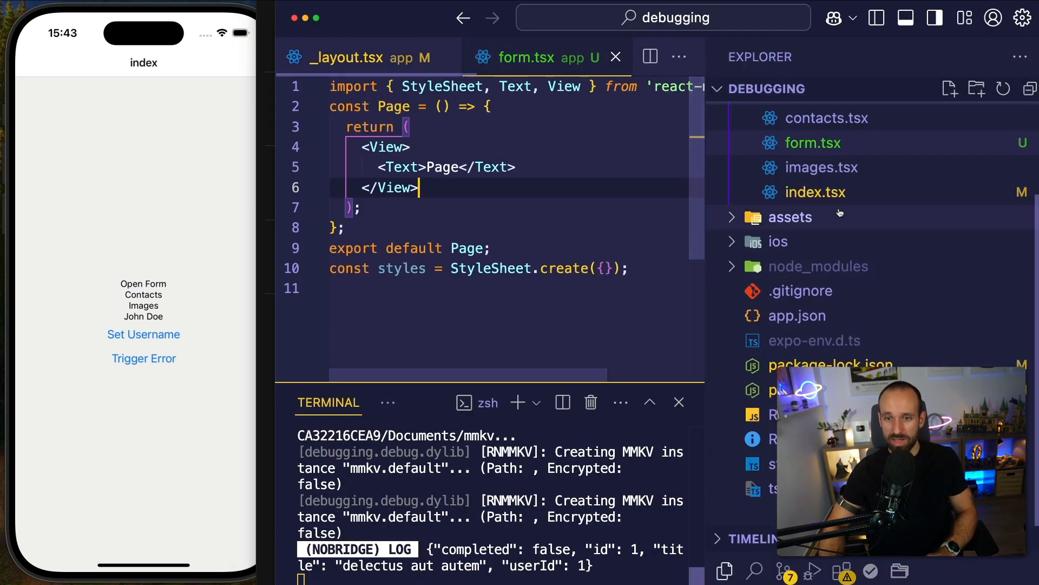
View the Reactotron.display Knock Knock code in index.tsx.
{"action": "left_click", "coordinate": [815, 193]}
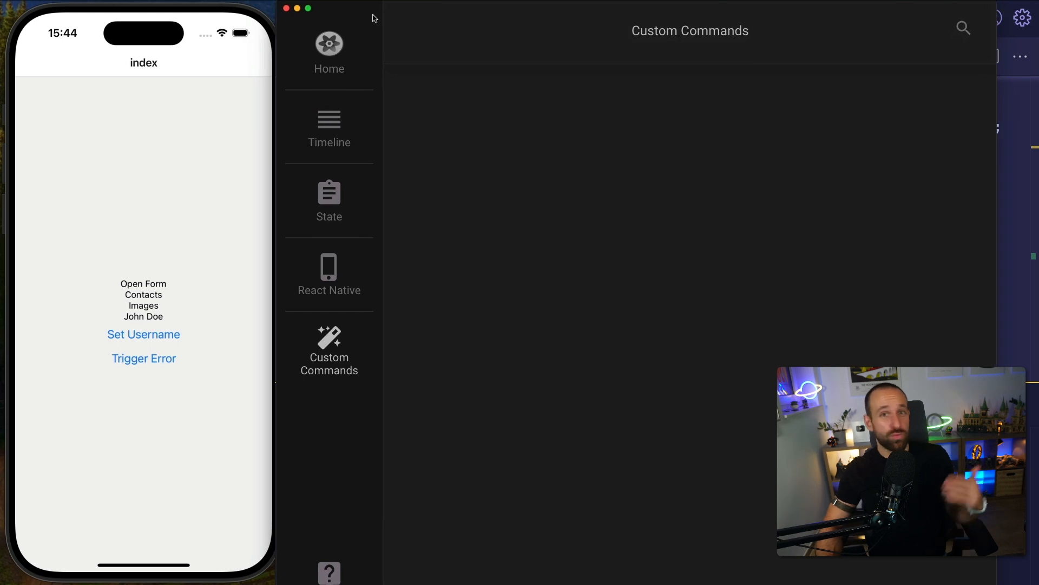
{"action": "mouse_move", "coordinate": [358, 44]}
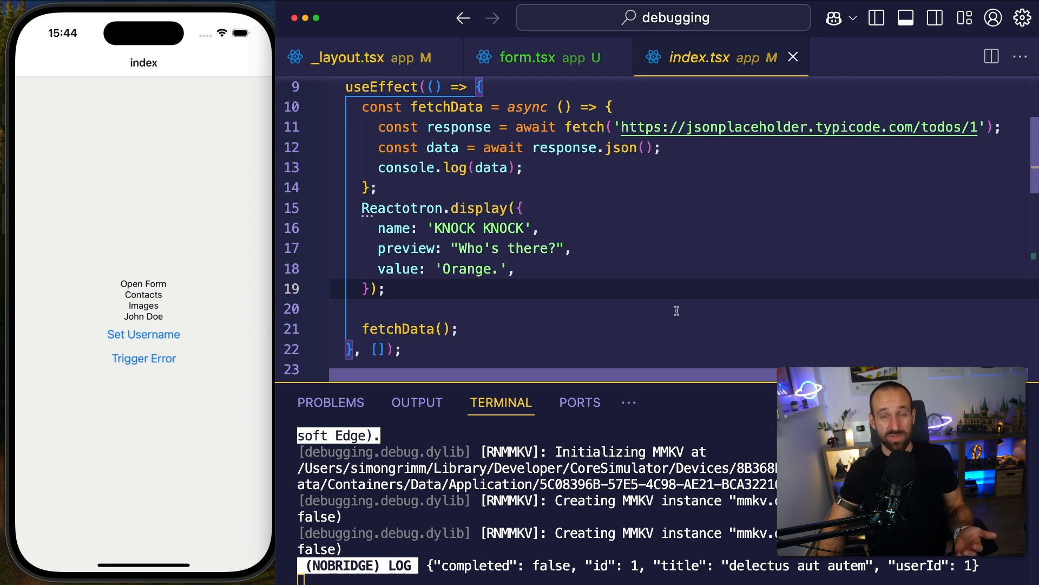
{"action": "left_click", "coordinate": [385, 288]}
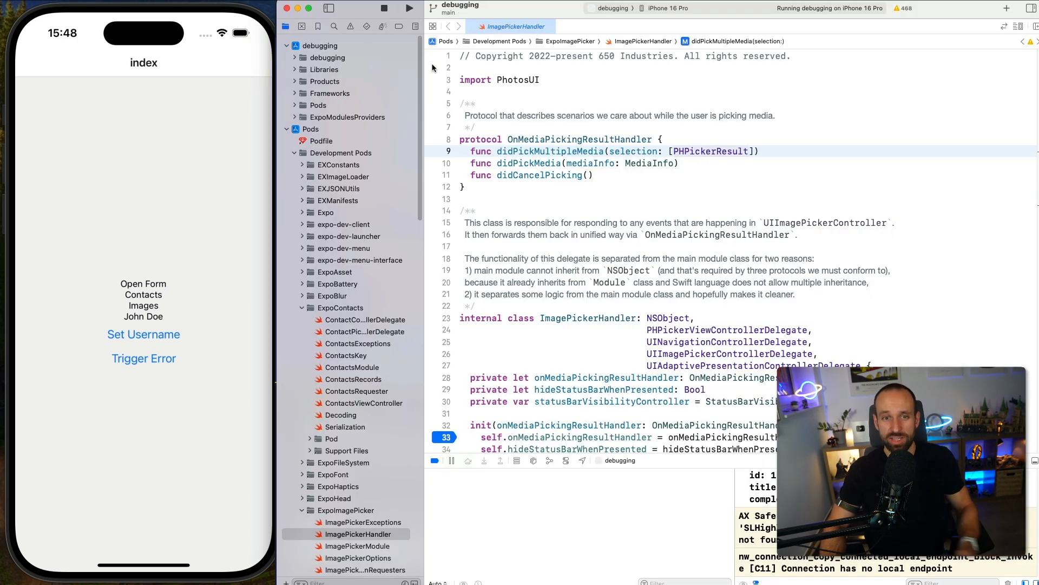
{"action": "mouse_move", "coordinate": [453, 135]}
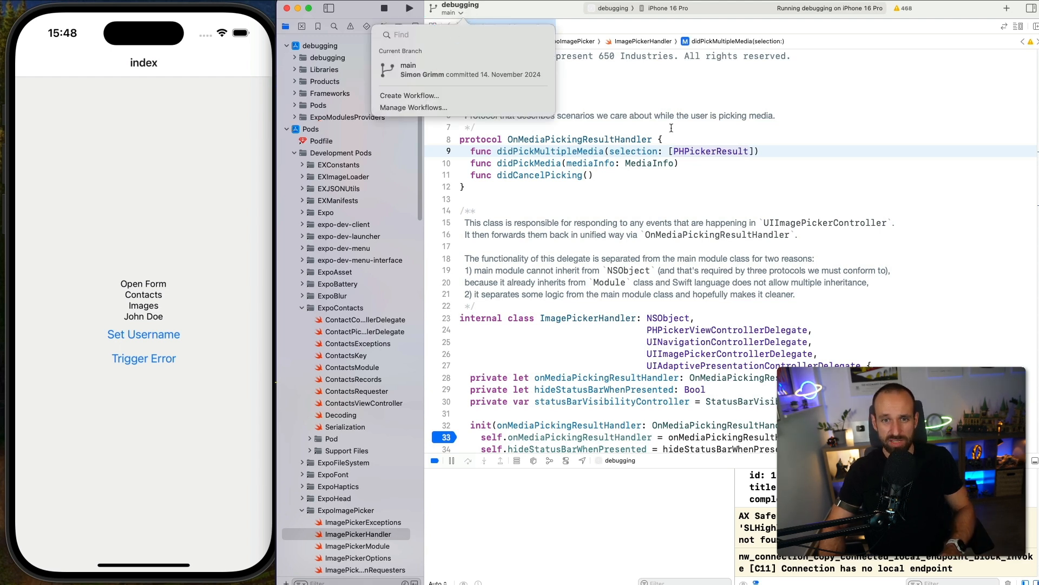
{"action": "left_click", "coordinate": [610, 9]}
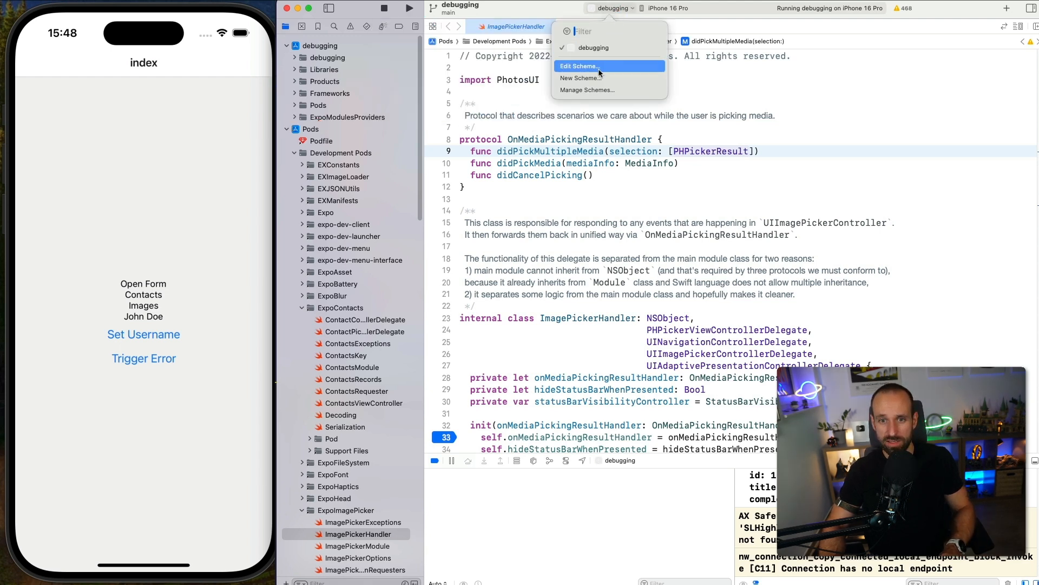
{"action": "left_click", "coordinate": [579, 65]}
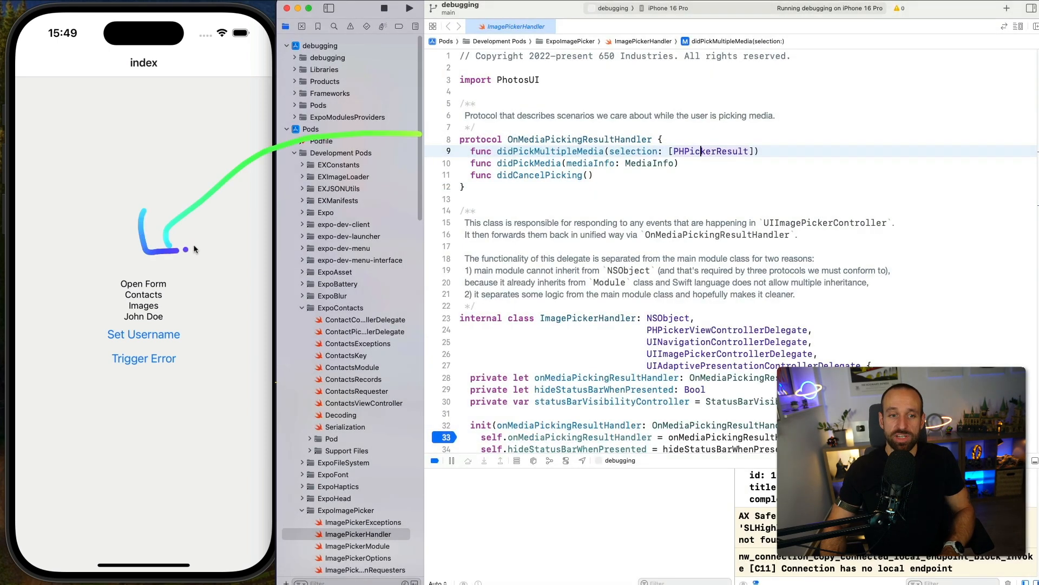
Hit the line-33 breakpoint in ImagePickerHandler's init from the simulator and expand 'self' in Variables.
{"action": "scroll", "scroll_direction": "down", "scroll_amount": 3}
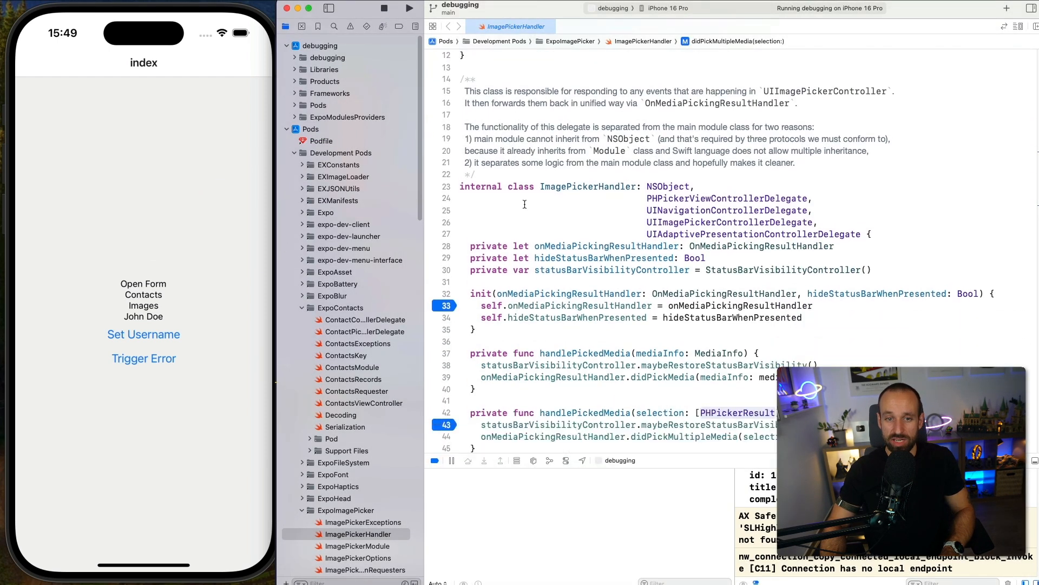
{"action": "scroll", "scroll_direction": "down", "scroll_amount": 3}
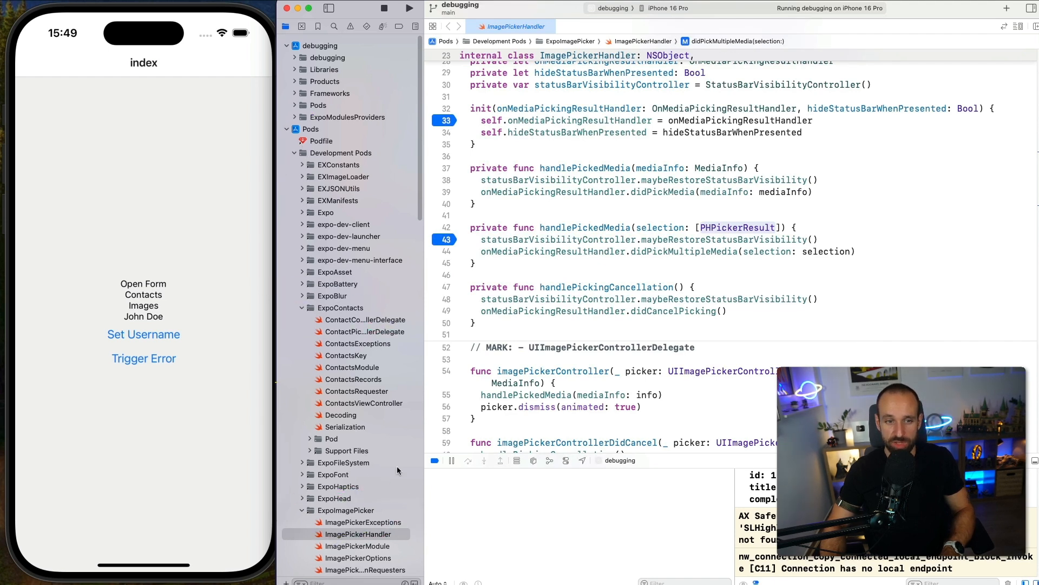
{"action": "left_click", "coordinate": [143, 305]}
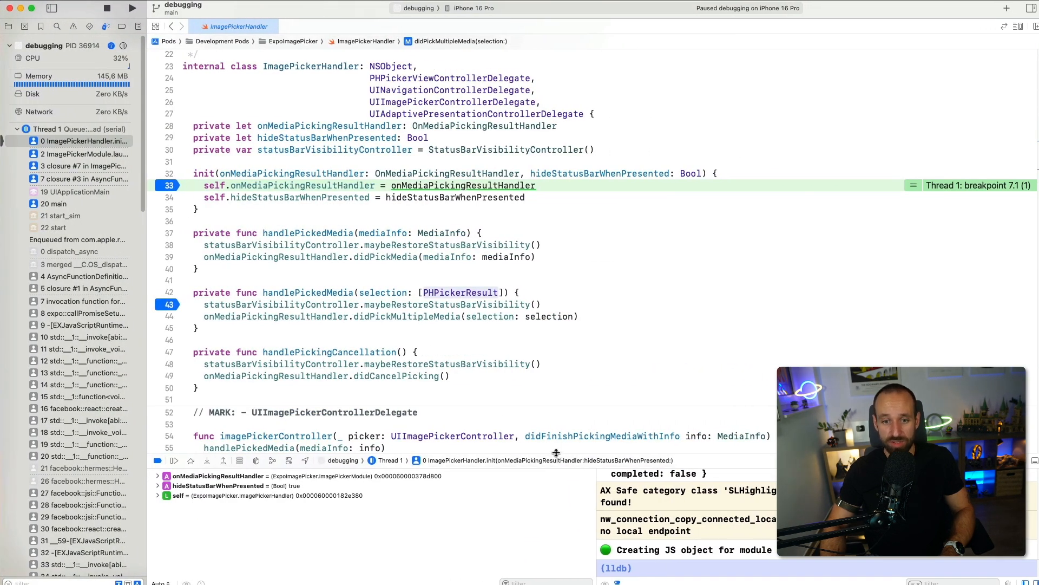
{"action": "left_click", "coordinate": [178, 333]}
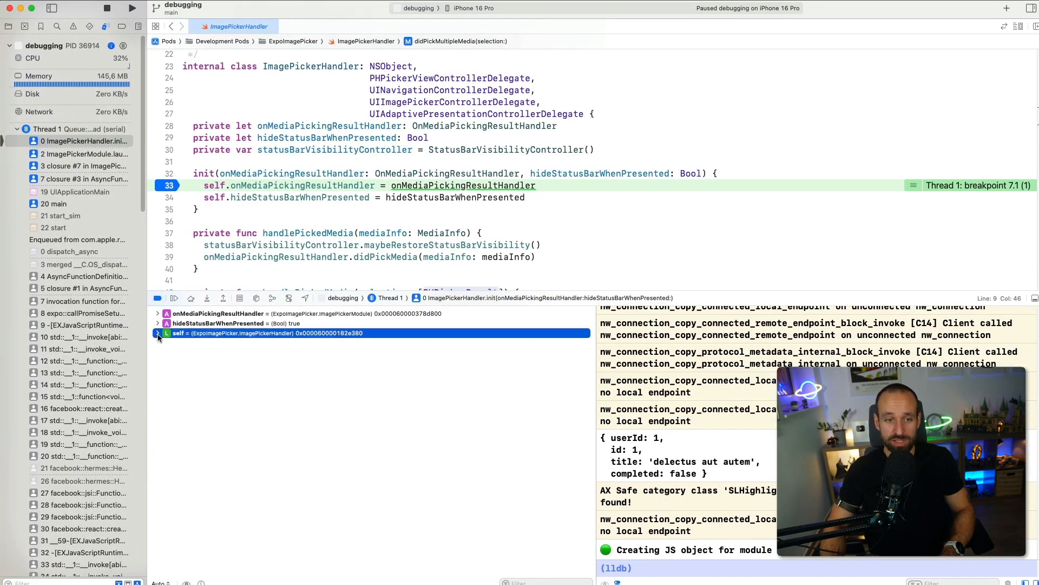
{"action": "left_click", "coordinate": [157, 334]}
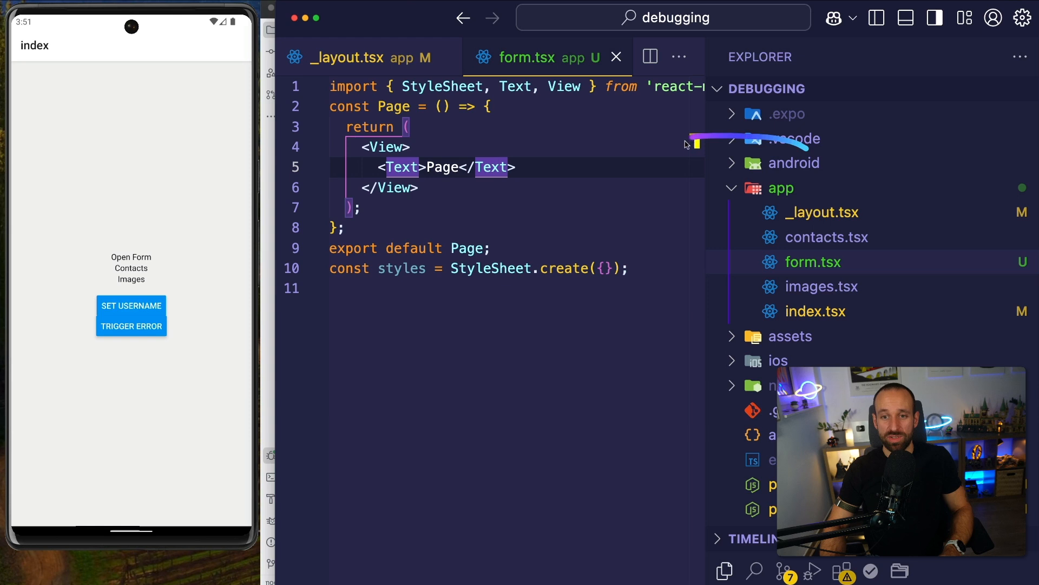
Expand the android folder in the Explorer sidebar to reveal the native project.
{"action": "left_click", "coordinate": [794, 162]}
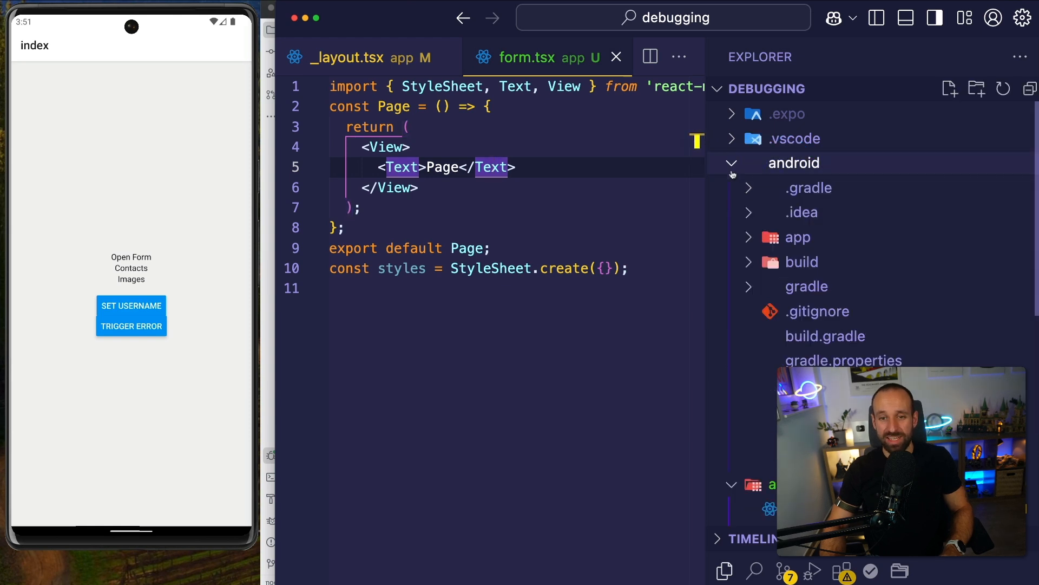
{"action": "left_click", "coordinate": [793, 163]}
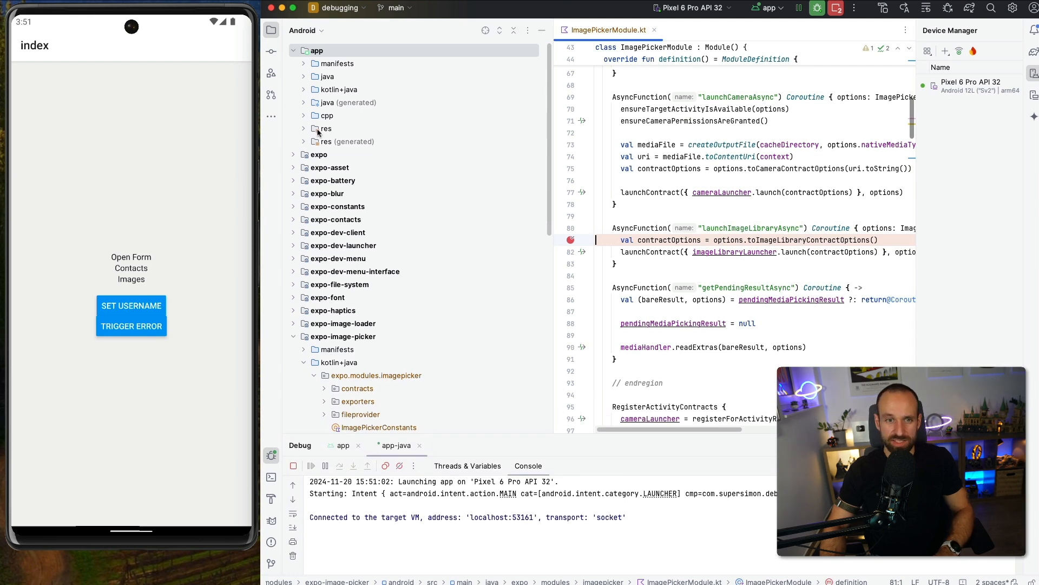
Tap Images in the emulator to pause at the line-81 breakpoint in launchImageLibraryAsync.
{"action": "scroll", "scroll_direction": "down", "scroll_amount": 3}
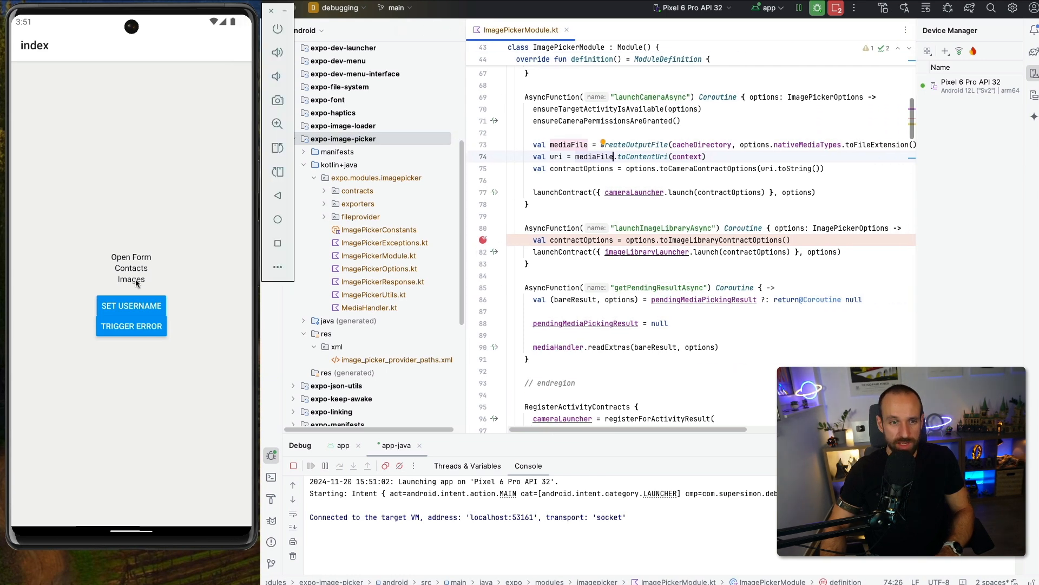
{"action": "left_click", "coordinate": [131, 279]}
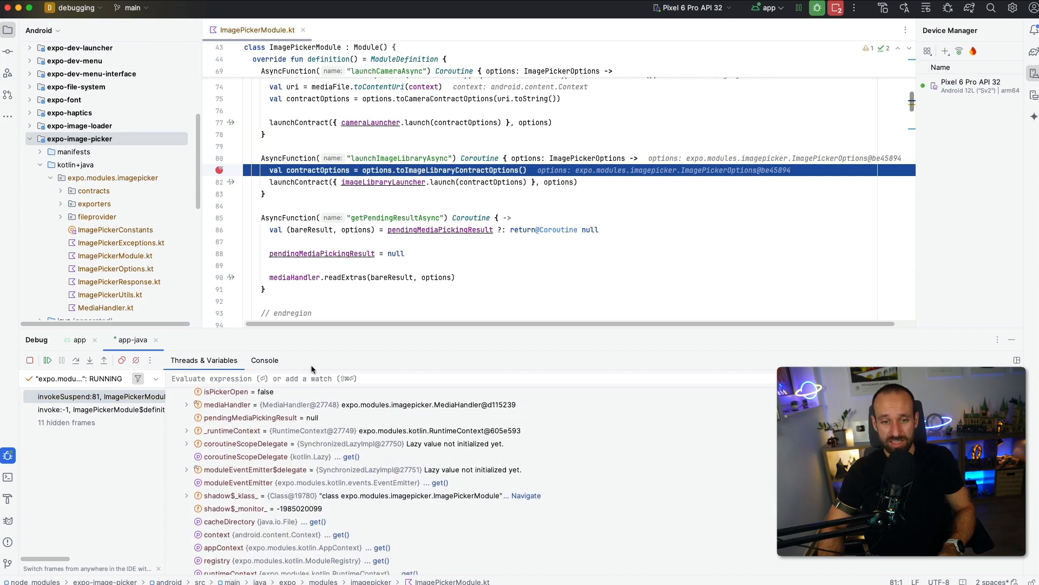
{"action": "left_click", "coordinate": [187, 396]}
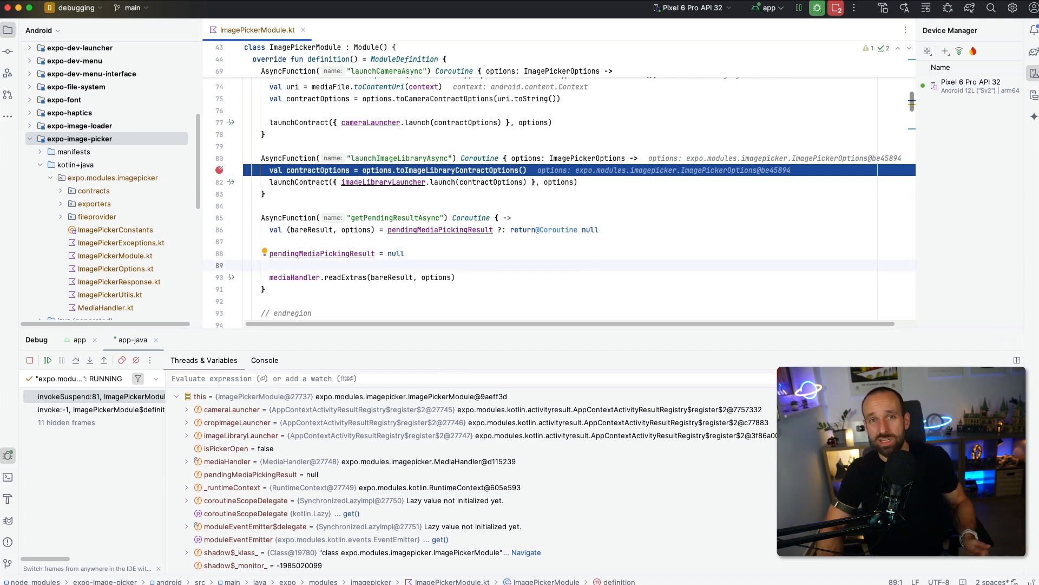
{"action": "mouse_move", "coordinate": [591, 264]}
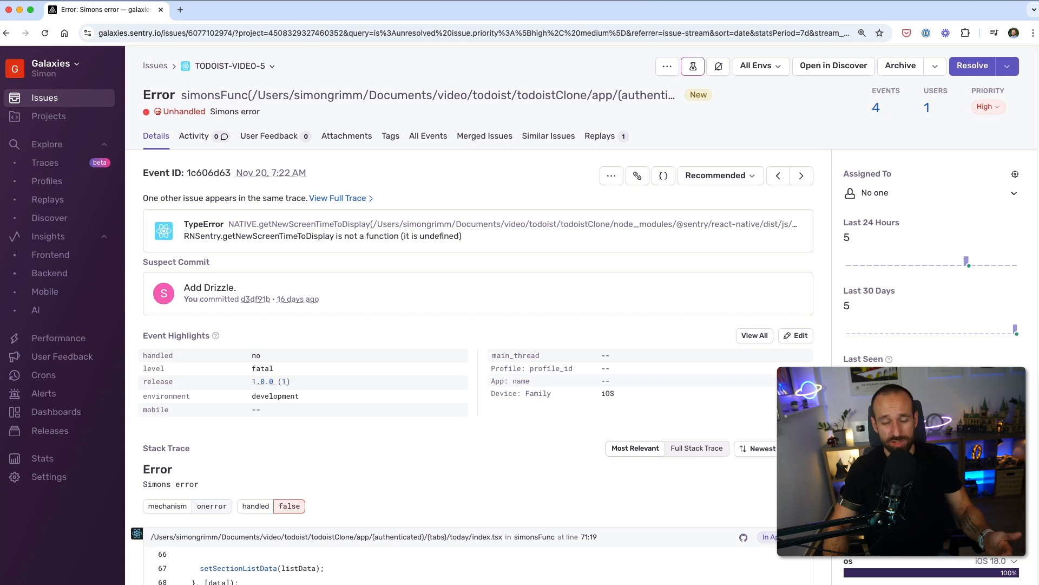
{"action": "mouse_move", "coordinate": [417, 273]}
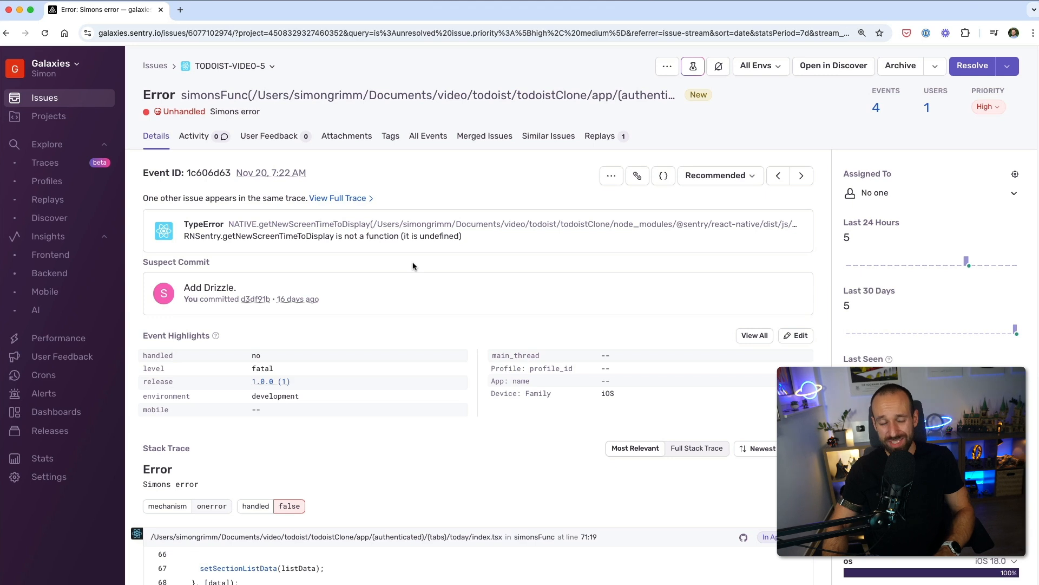
{"action": "mouse_move", "coordinate": [399, 251]}
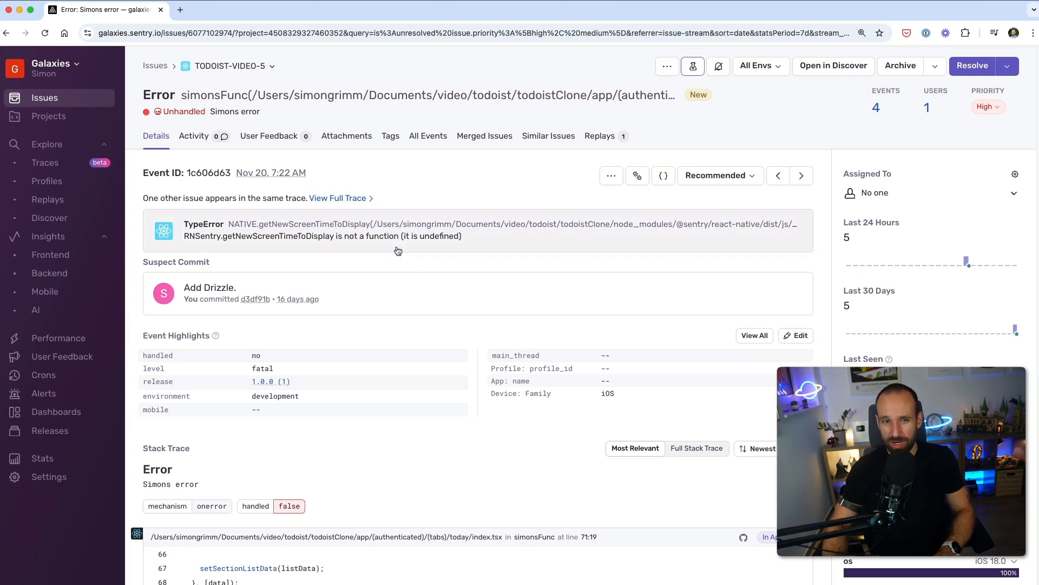
{"action": "mouse_move", "coordinate": [202, 192]}
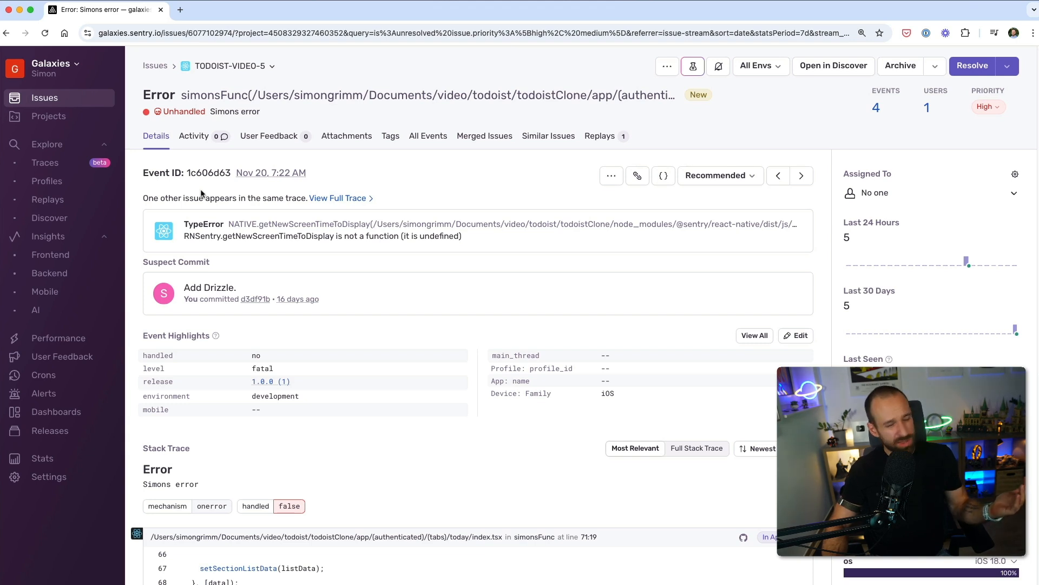
{"action": "mouse_move", "coordinate": [443, 207]}
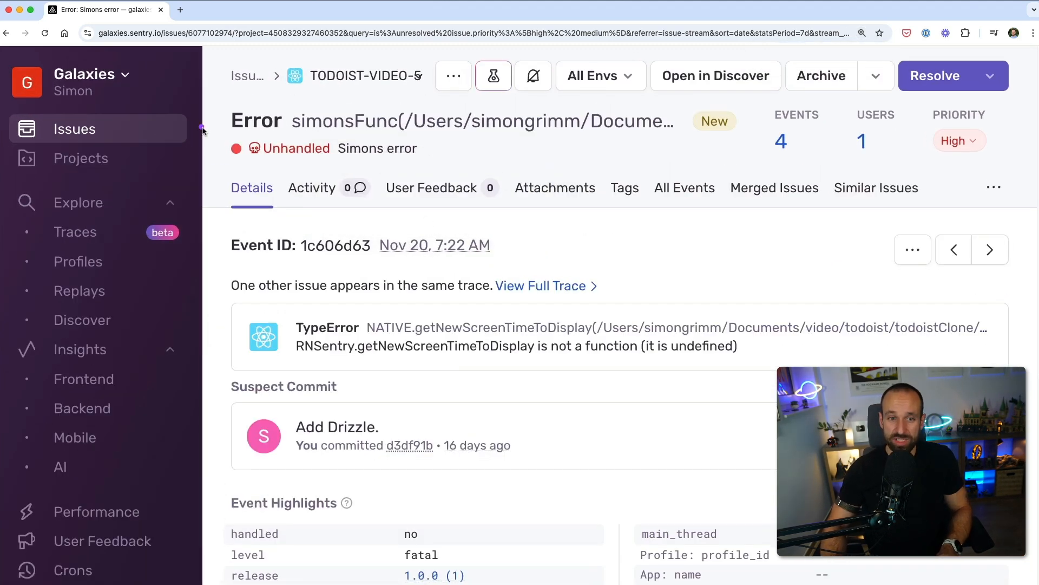
Scroll through the Simons error's stack trace at index.tsx line 71 and its breadcrumbs.
{"action": "scroll", "scroll_direction": "down", "scroll_amount": 3}
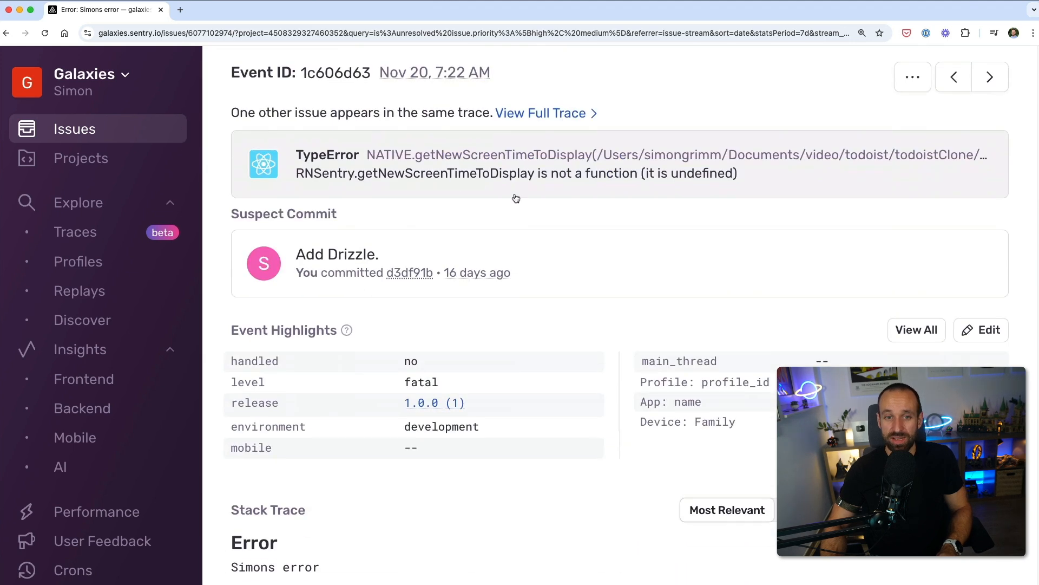
{"action": "scroll", "scroll_direction": "down", "scroll_amount": 3}
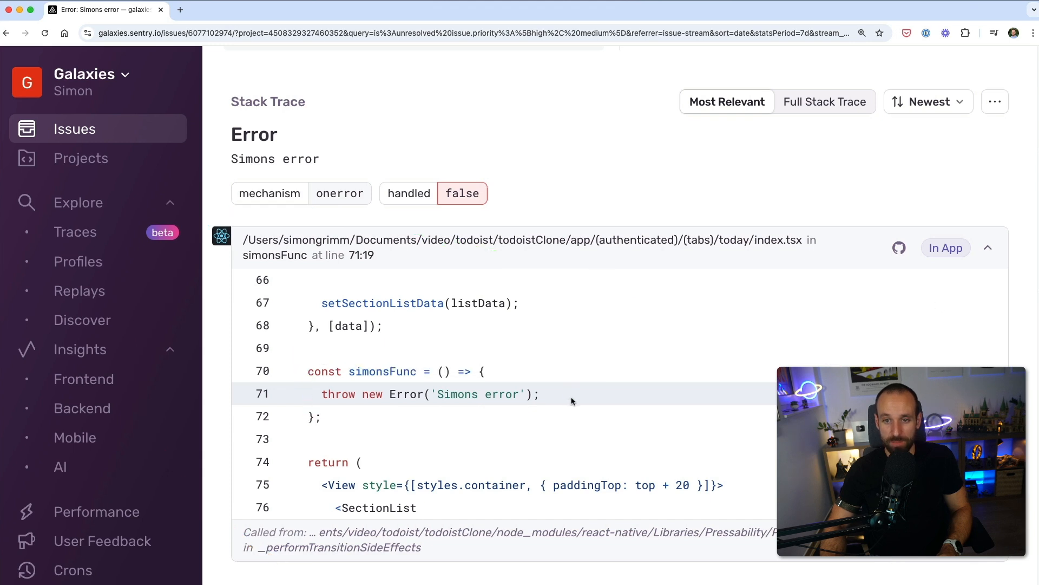
{"action": "mouse_move", "coordinate": [680, 260]}
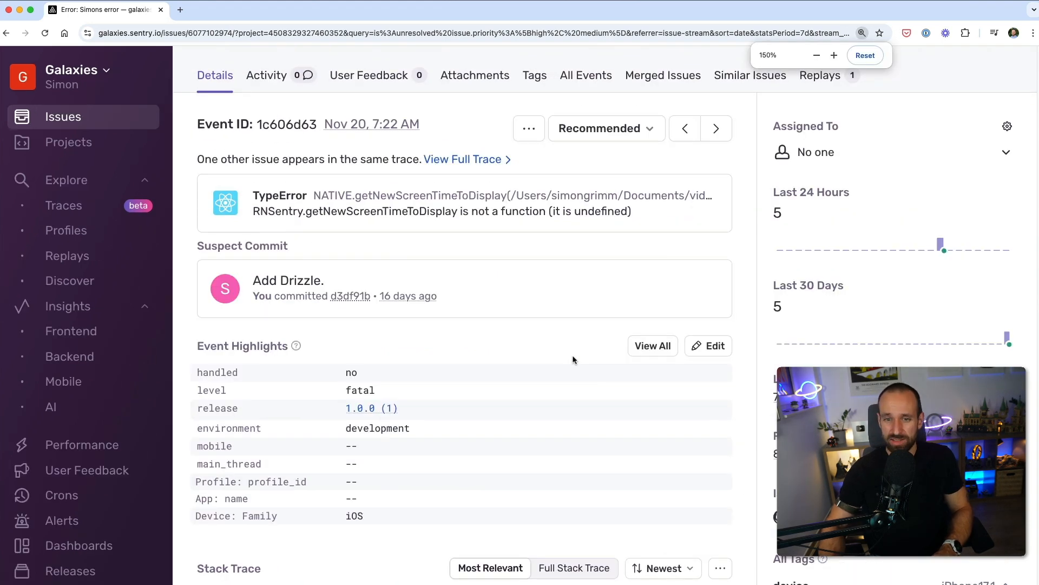
{"action": "scroll", "scroll_direction": "down", "scroll_amount": 3}
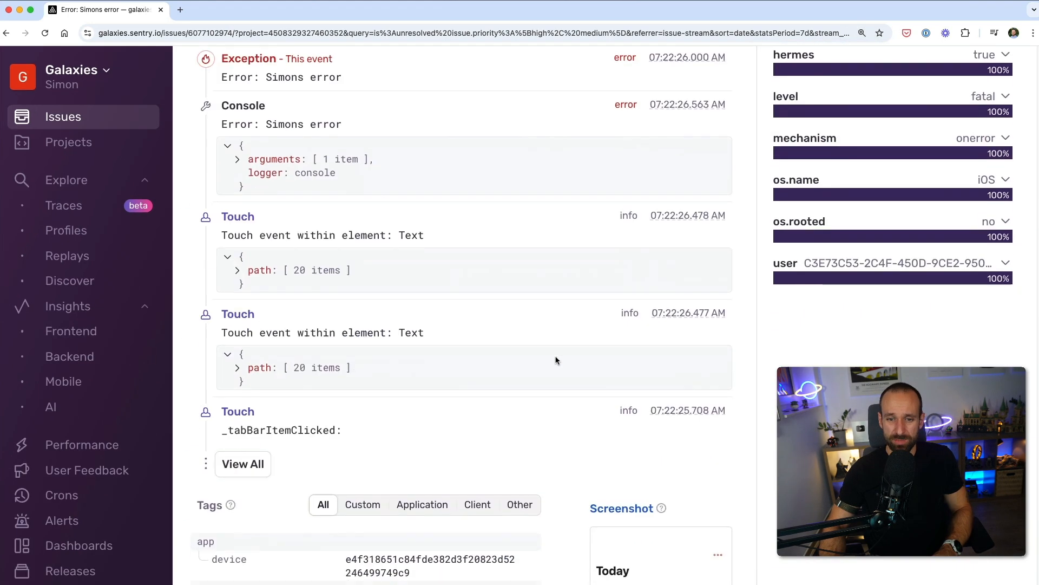
{"action": "scroll", "scroll_direction": "down", "scroll_amount": 3}
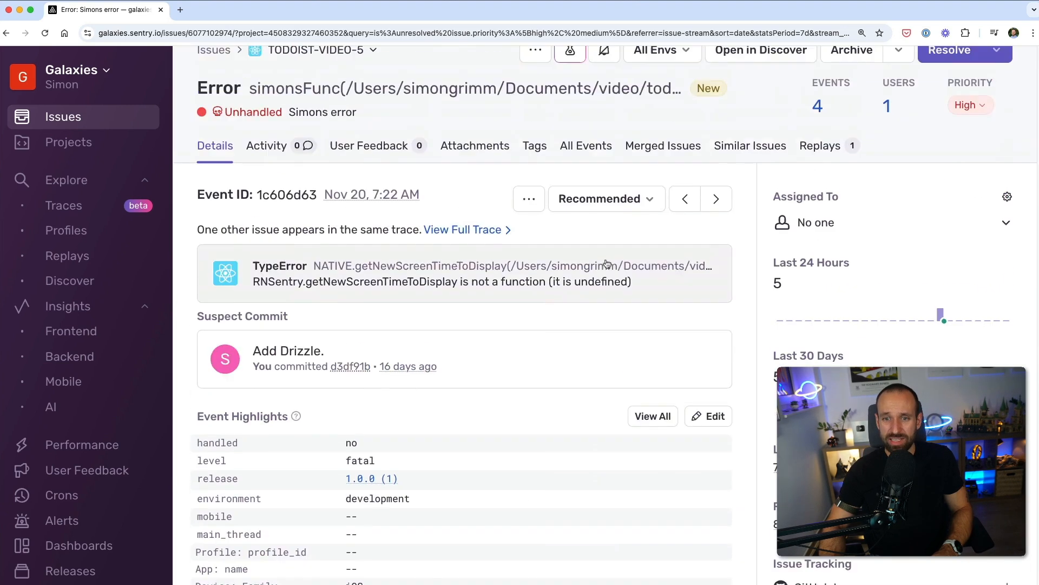
Play the longest todoist-video session replay from Replays, then return to the Issues list.
{"action": "left_click", "coordinate": [63, 117]}
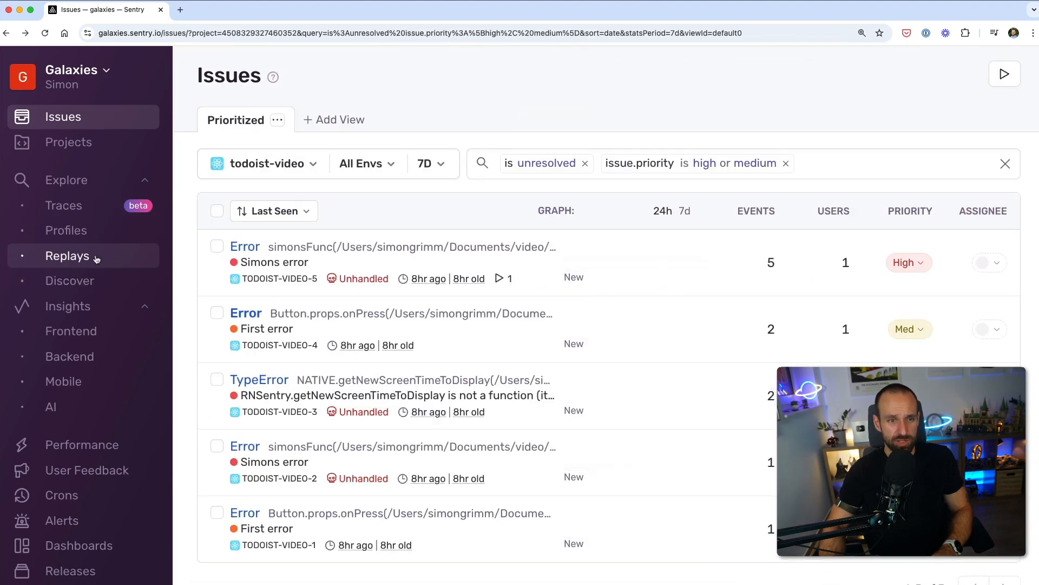
{"action": "left_click", "coordinate": [68, 255]}
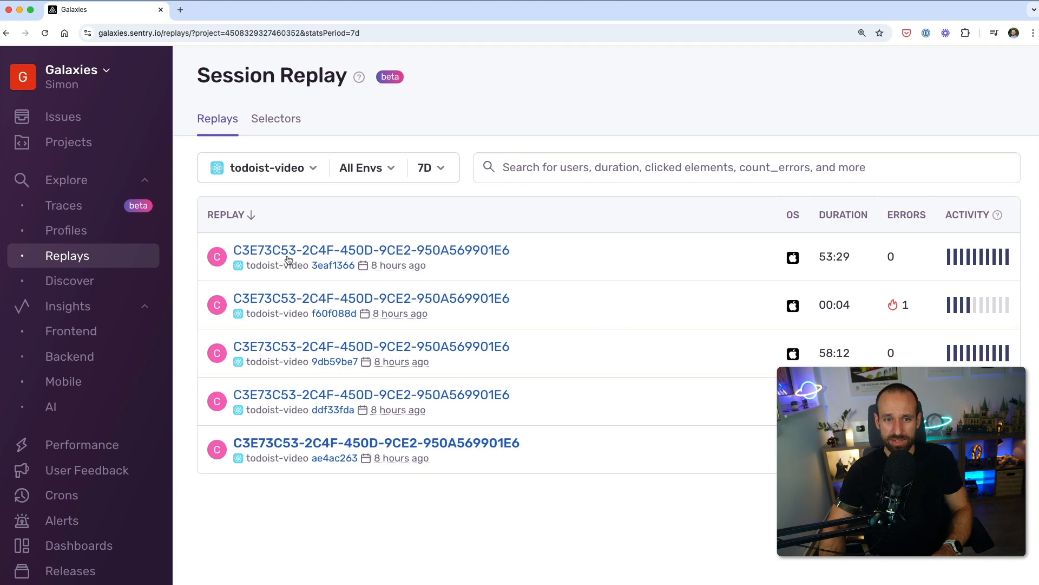
{"action": "left_click", "coordinate": [372, 250]}
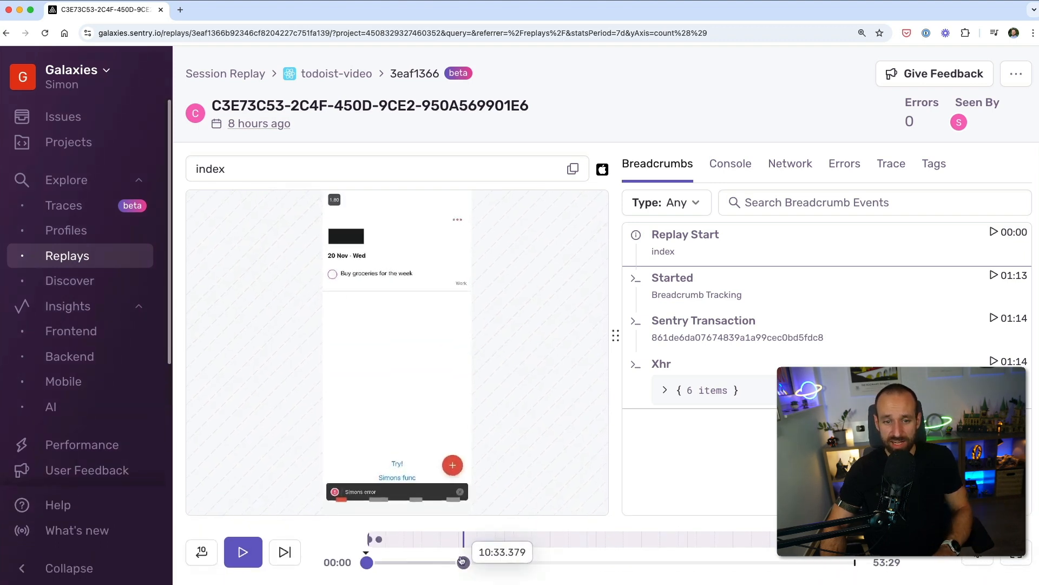
{"action": "left_click", "coordinate": [242, 551]}
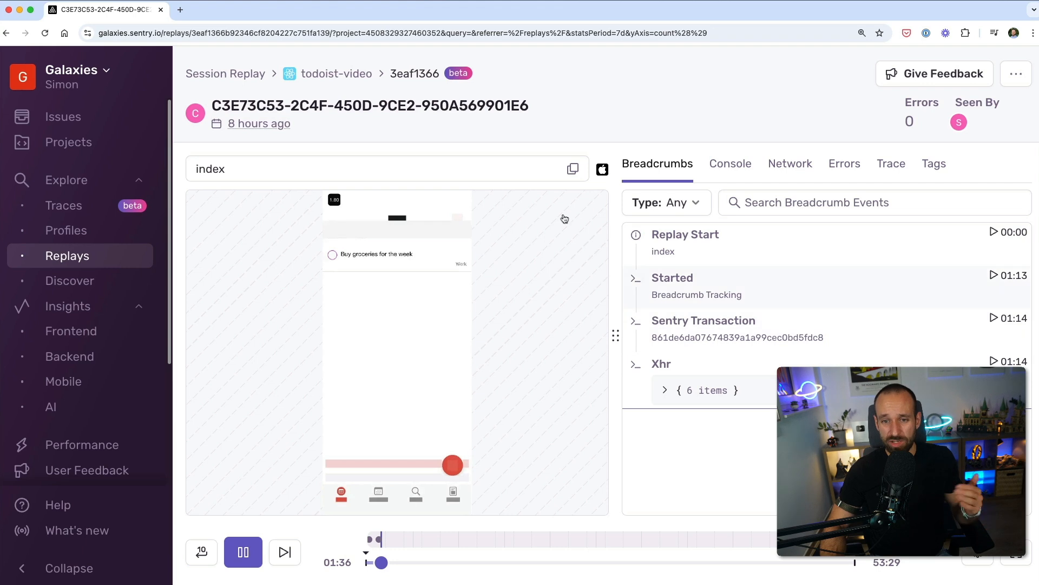
{"action": "left_click", "coordinate": [63, 116]}
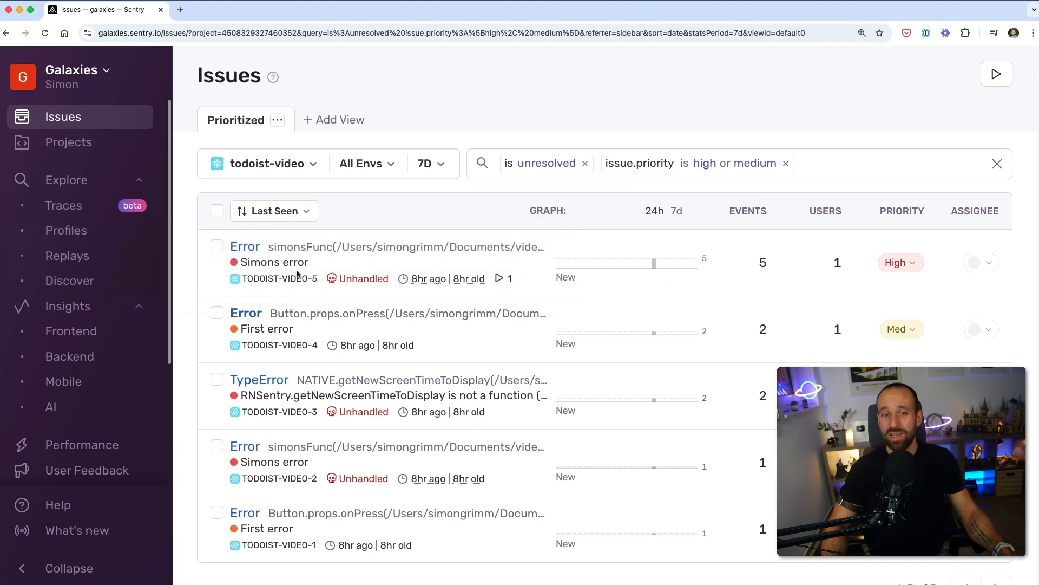
Reopen the Simons error issue and scroll to the stack trace showing throw new Error('Simons error') in simonsFunc.
{"action": "left_click", "coordinate": [272, 262]}
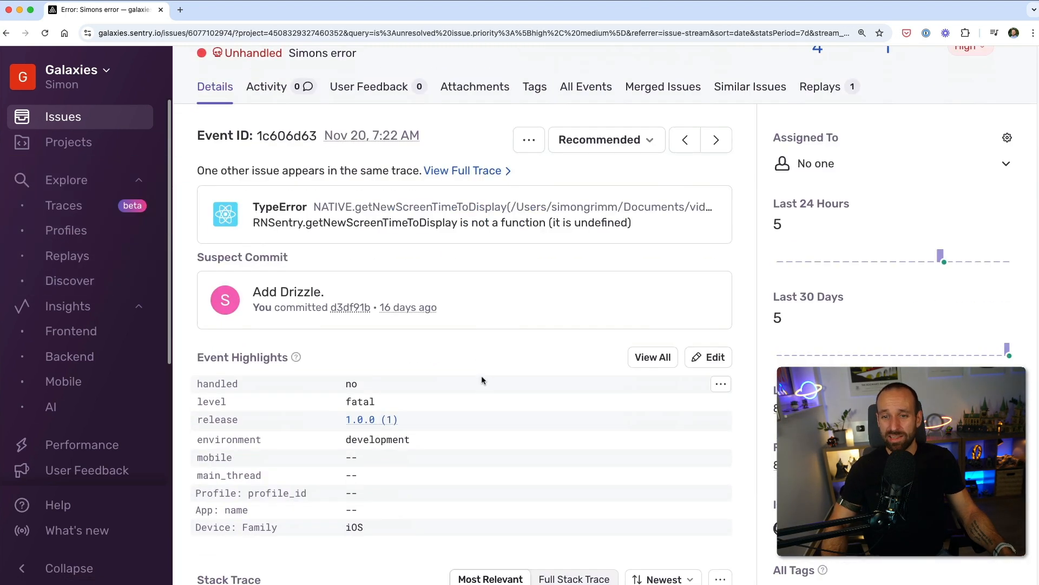
{"action": "scroll", "scroll_direction": "down", "scroll_amount": 3}
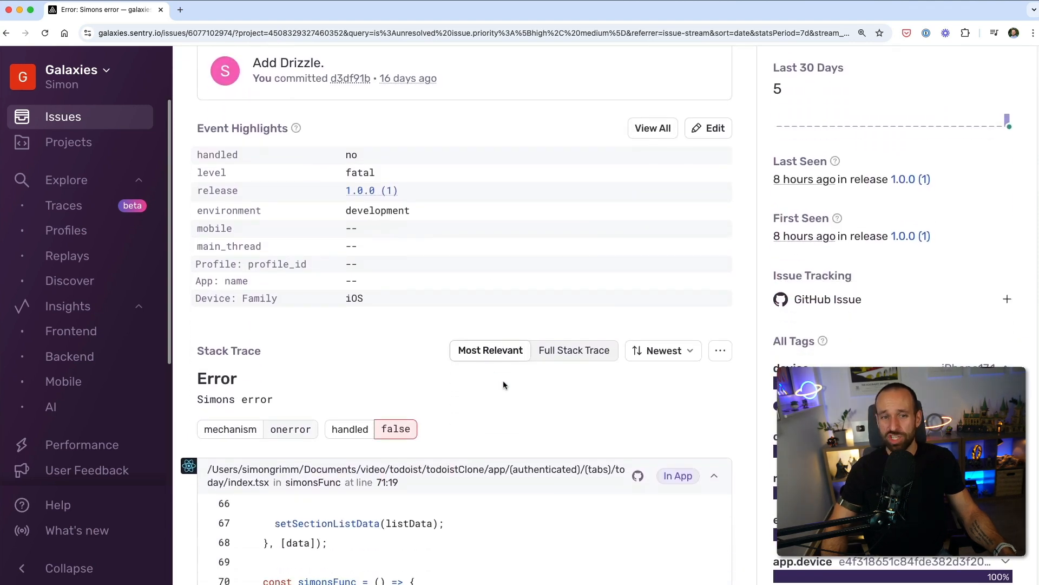
{"action": "scroll", "scroll_direction": "down", "scroll_amount": 3}
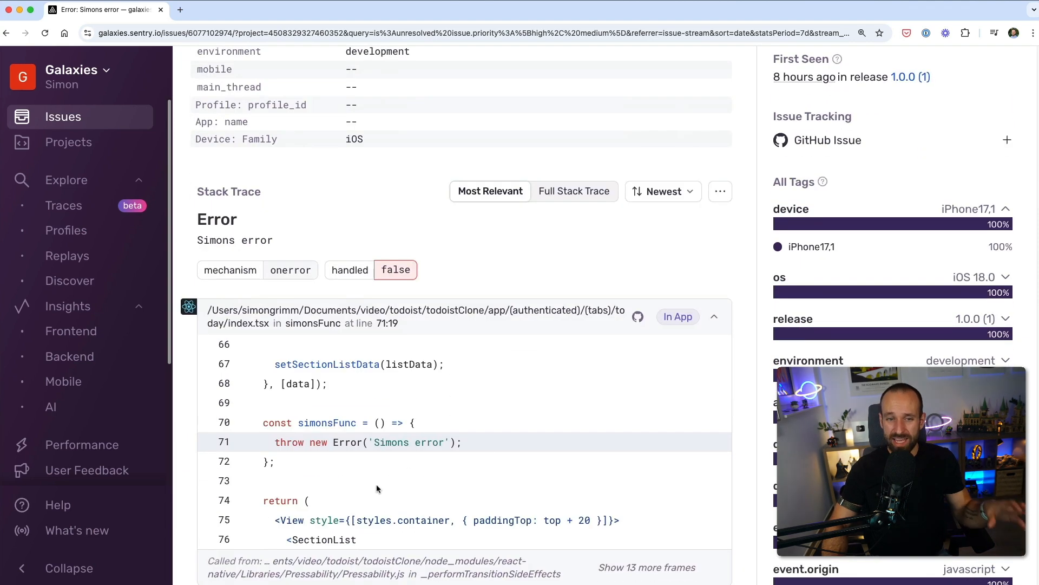
{"action": "mouse_move", "coordinate": [411, 421]}
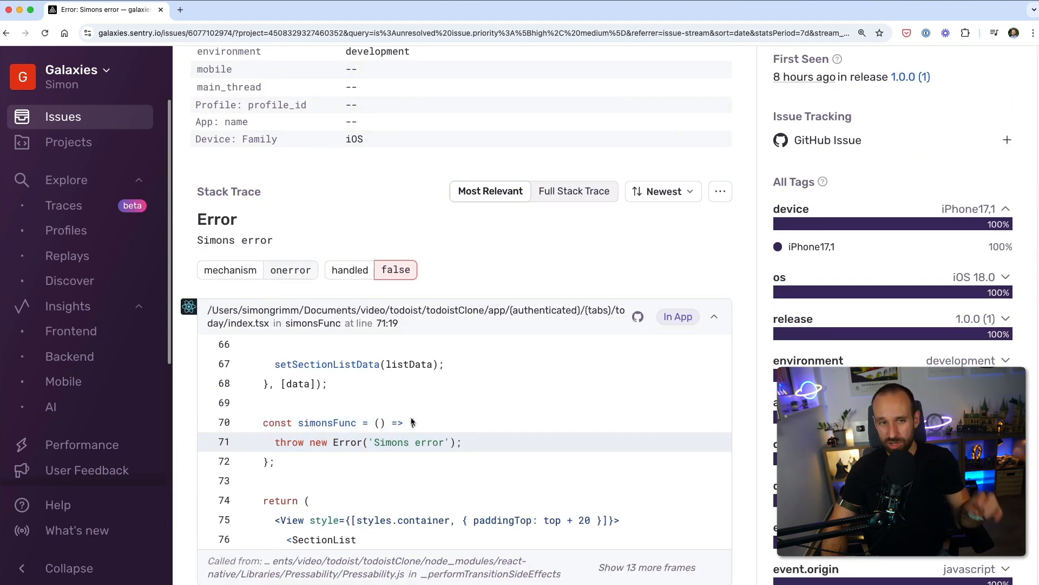